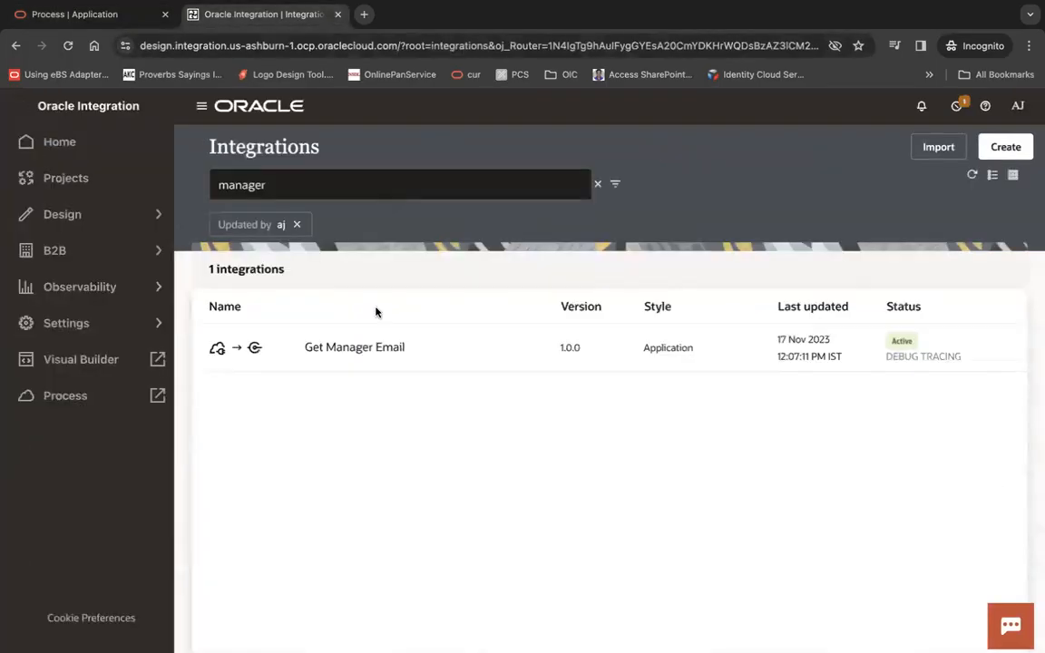
mouse_move(369, 351)
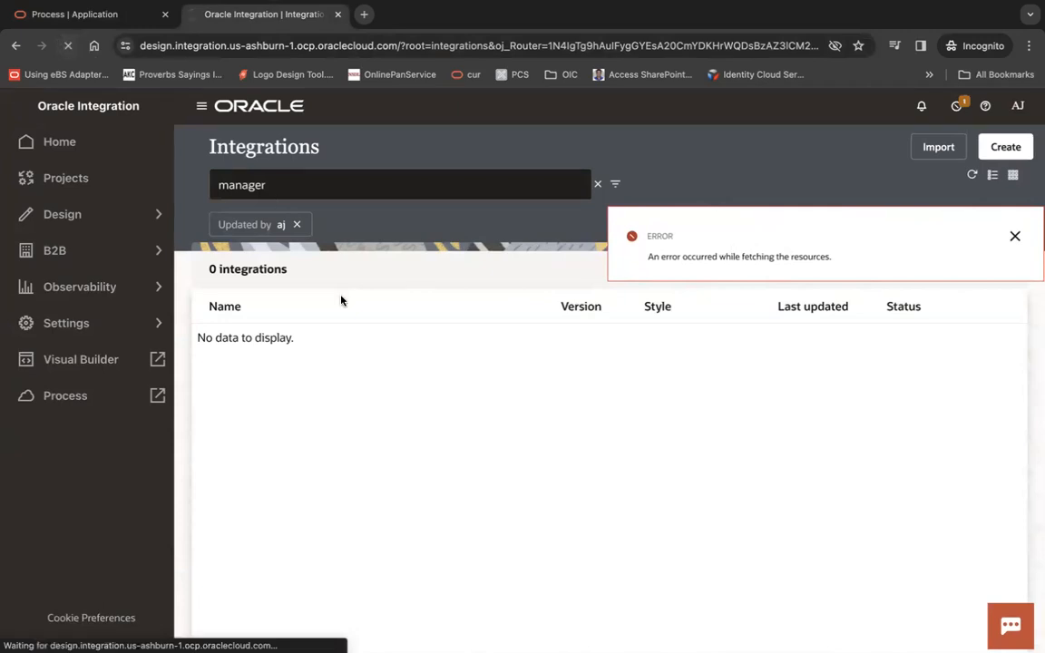
mouse_move(588, 322)
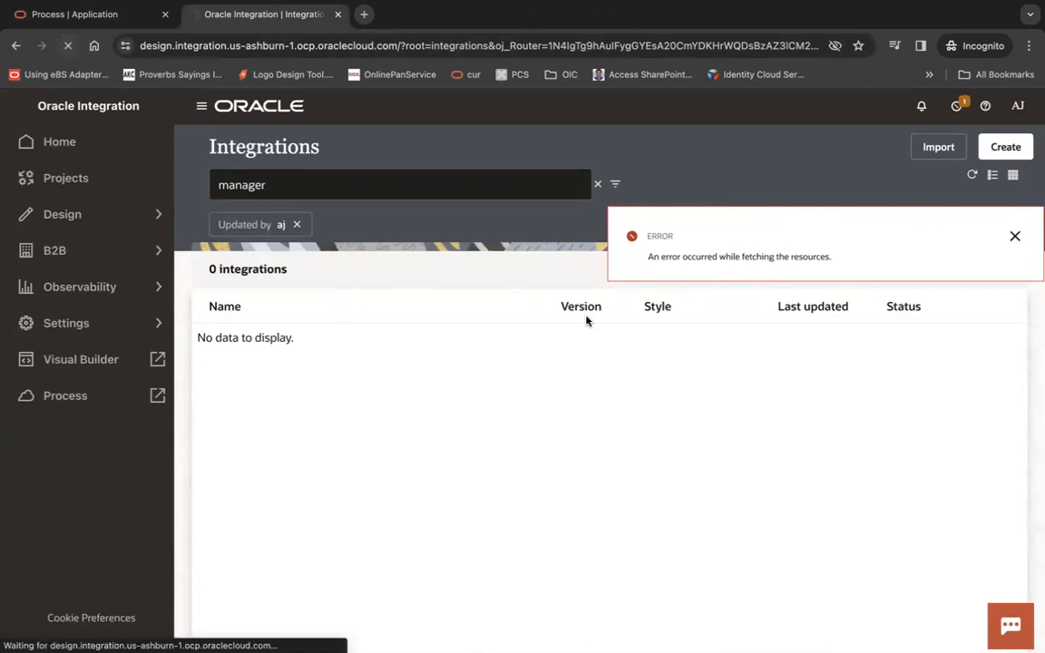
mouse_move(782, 341)
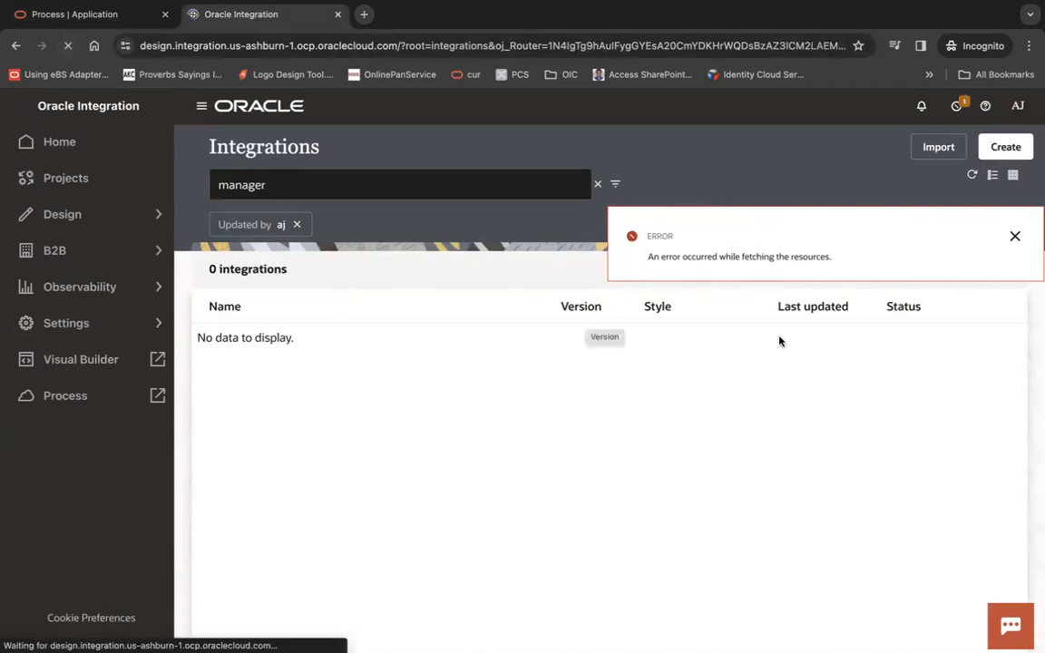
Step: Open Configure and run for Get Manager Email from the 'manager'-filtered Integrations list
left_click(953, 348)
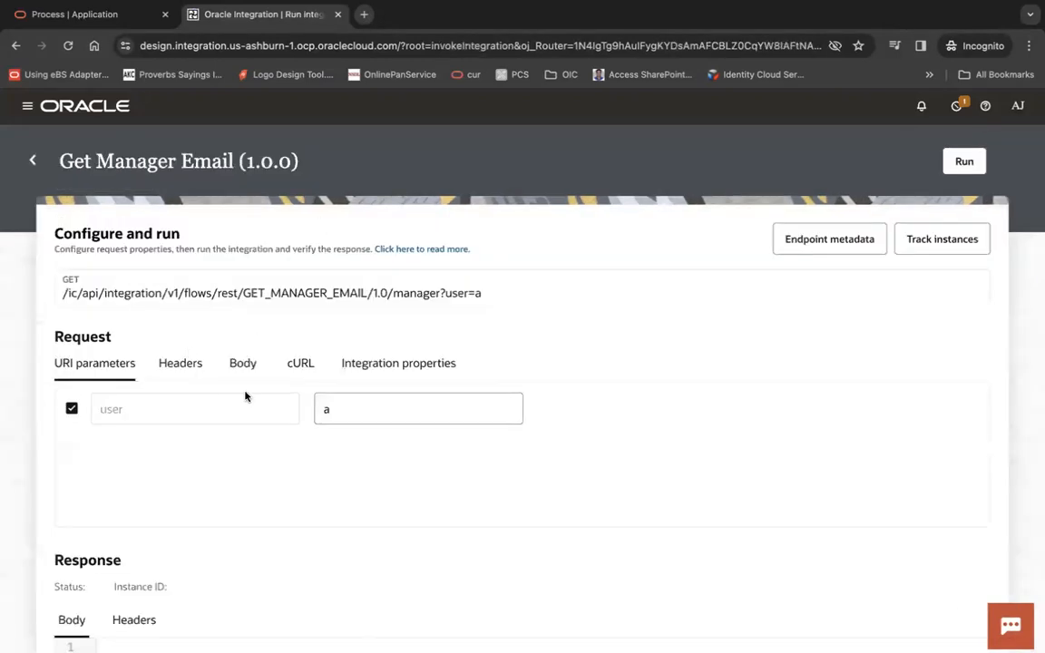
Step: Run Get Manager Email with user 'abc' and review its 200 OK activity stream
left_click(418, 408)
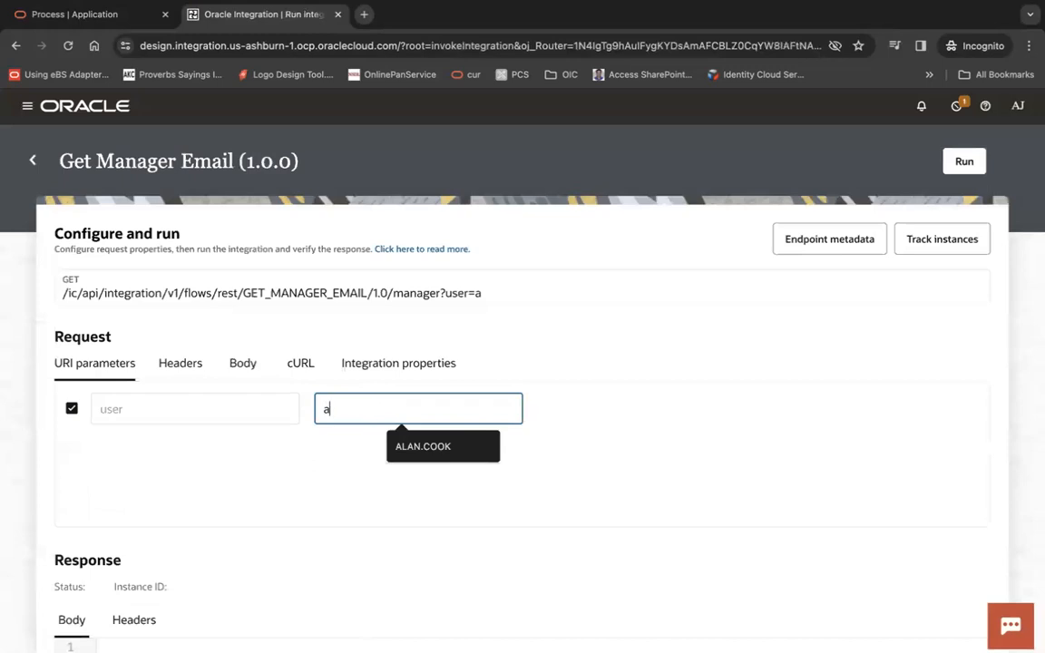
type("bc")
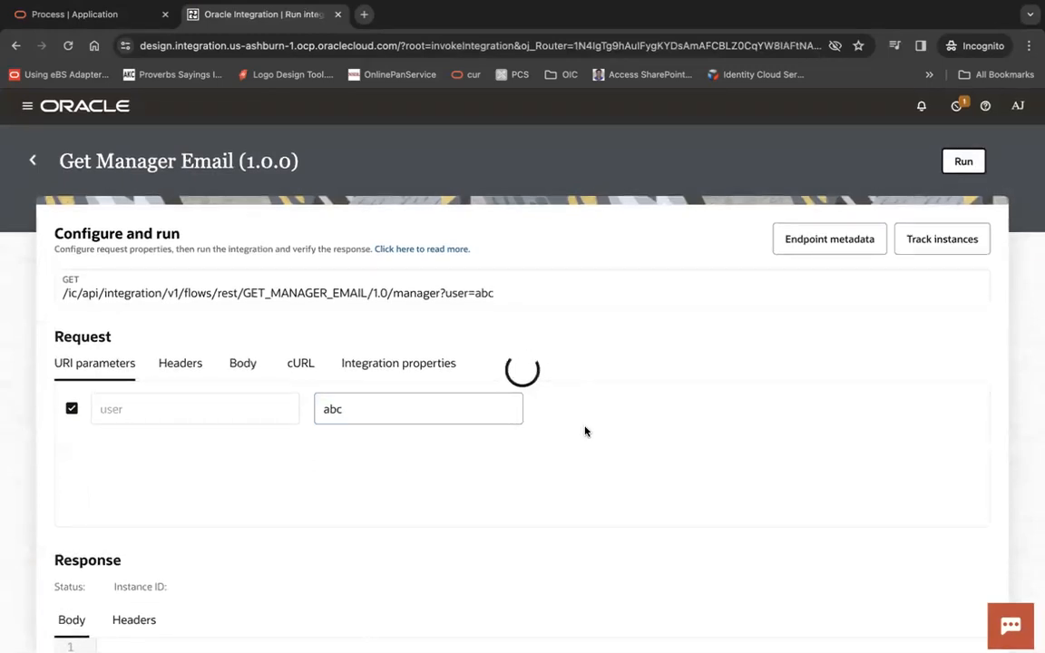
left_click(963, 161)
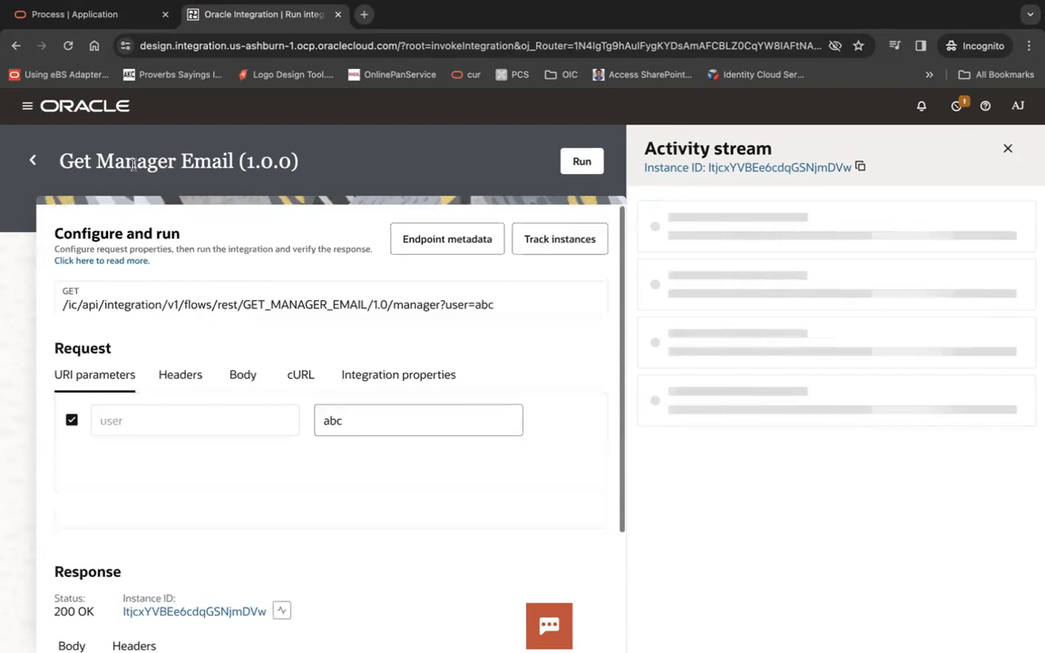
double_click(136, 162)
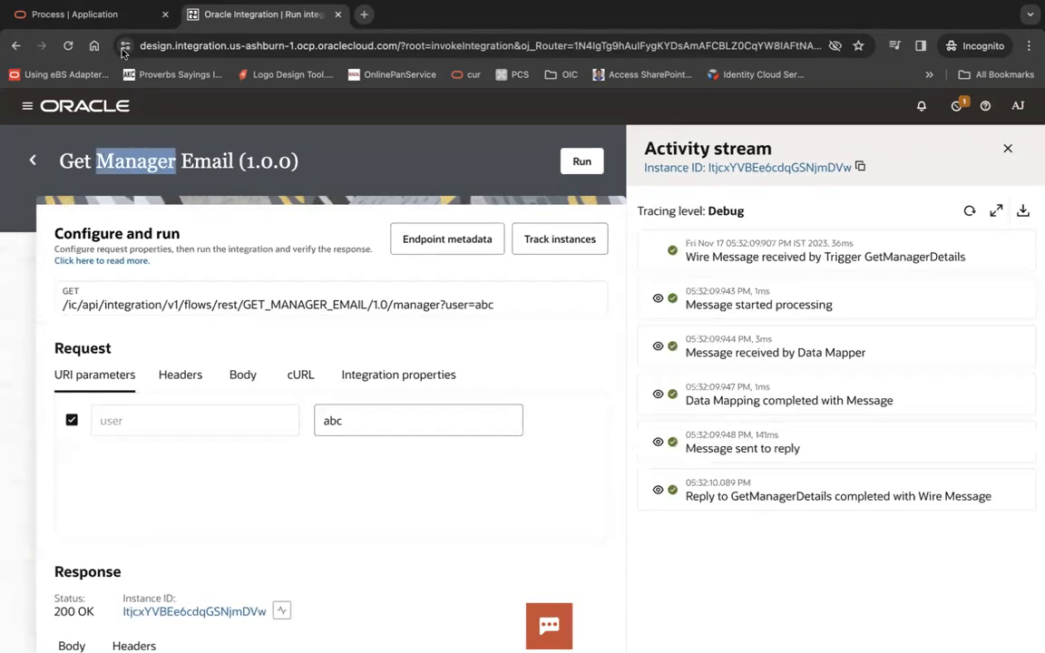
Step: Open RoleProvisioningProcess and add Get Manager Email as an Integration connector
left_click(81, 14)
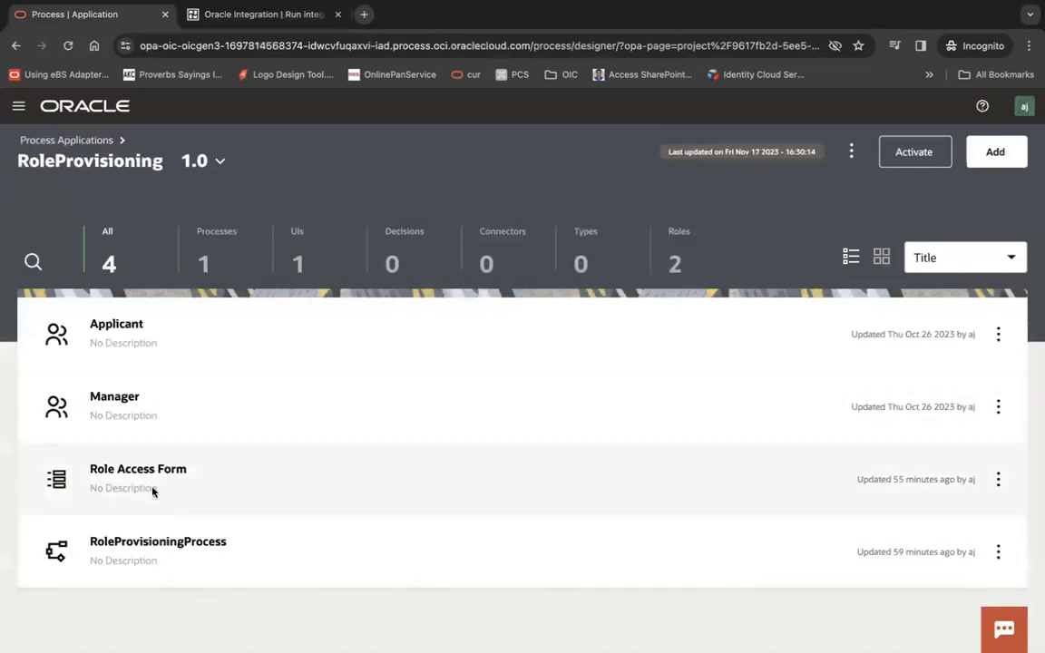
left_click(138, 469)
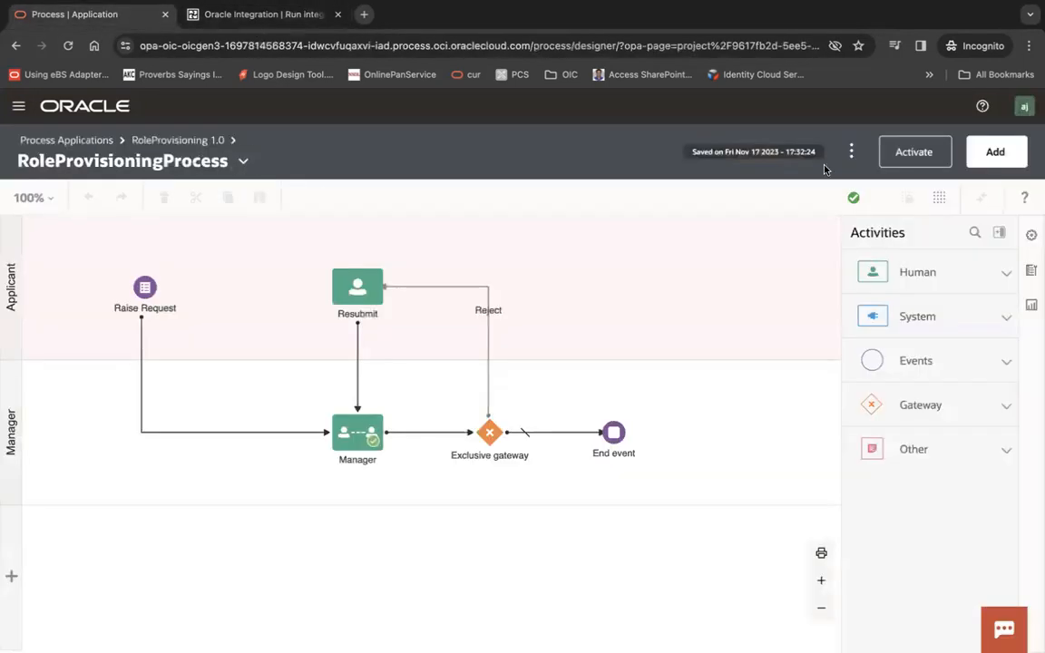
left_click(995, 152)
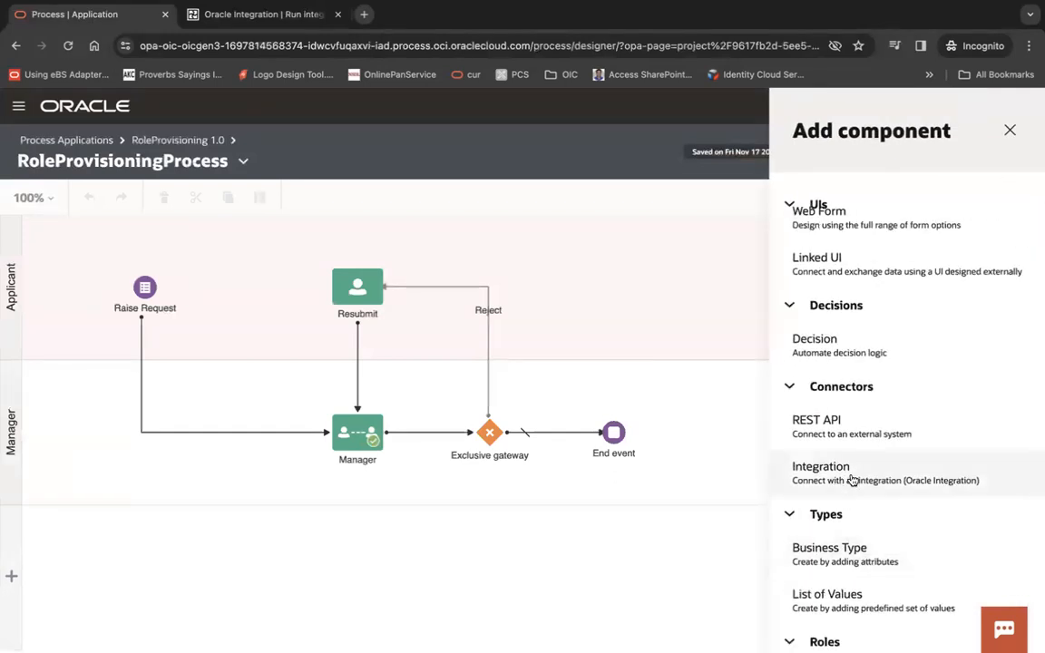
left_click(821, 472)
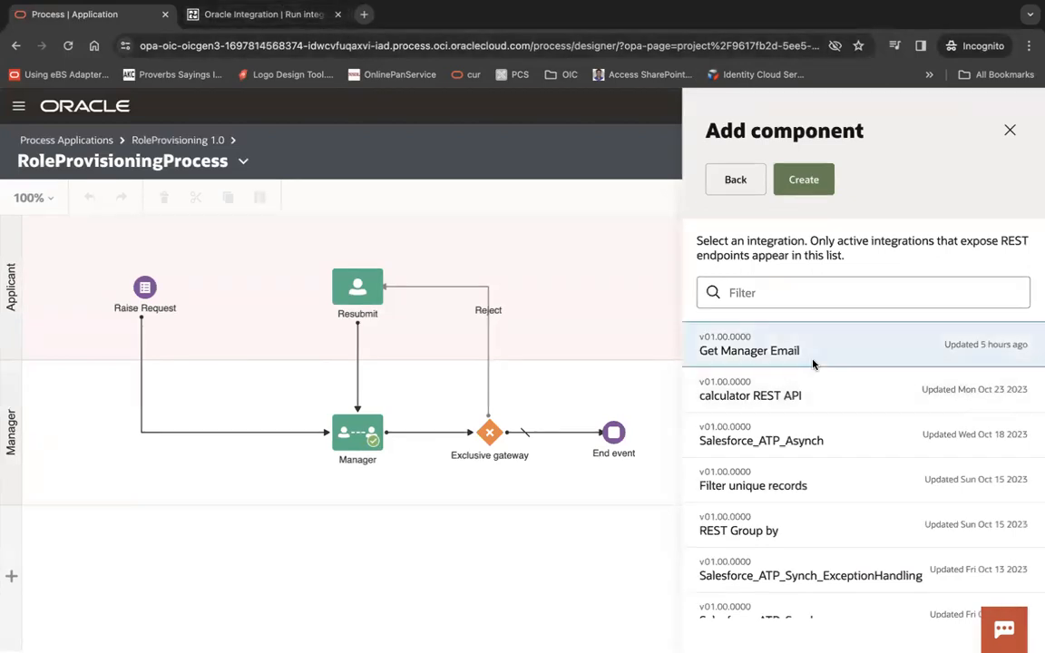
left_click(802, 179)
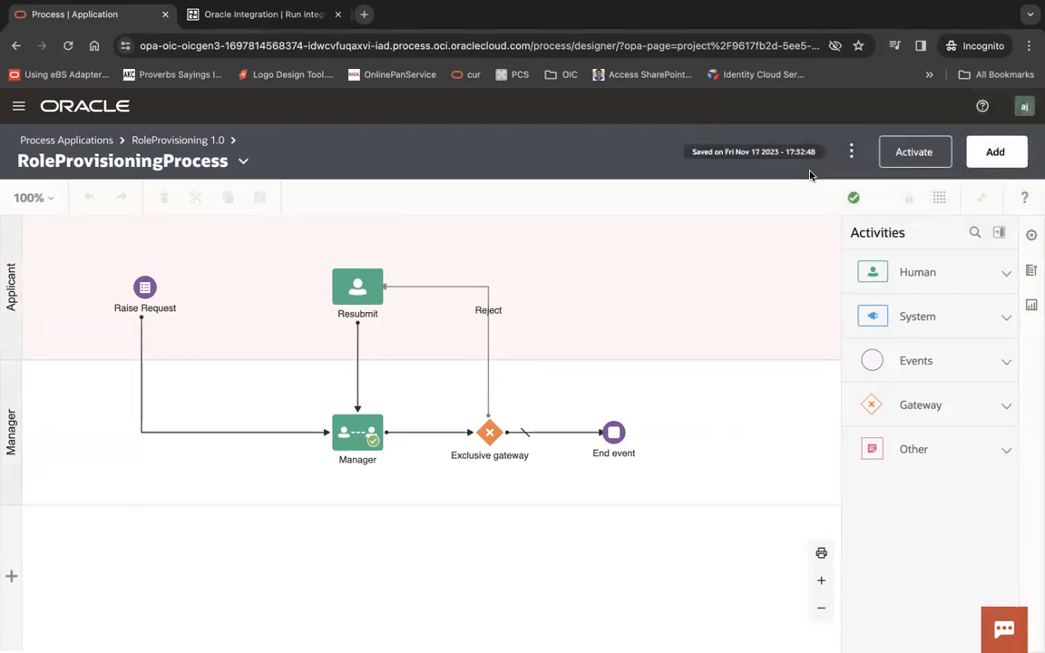
mouse_move(542, 385)
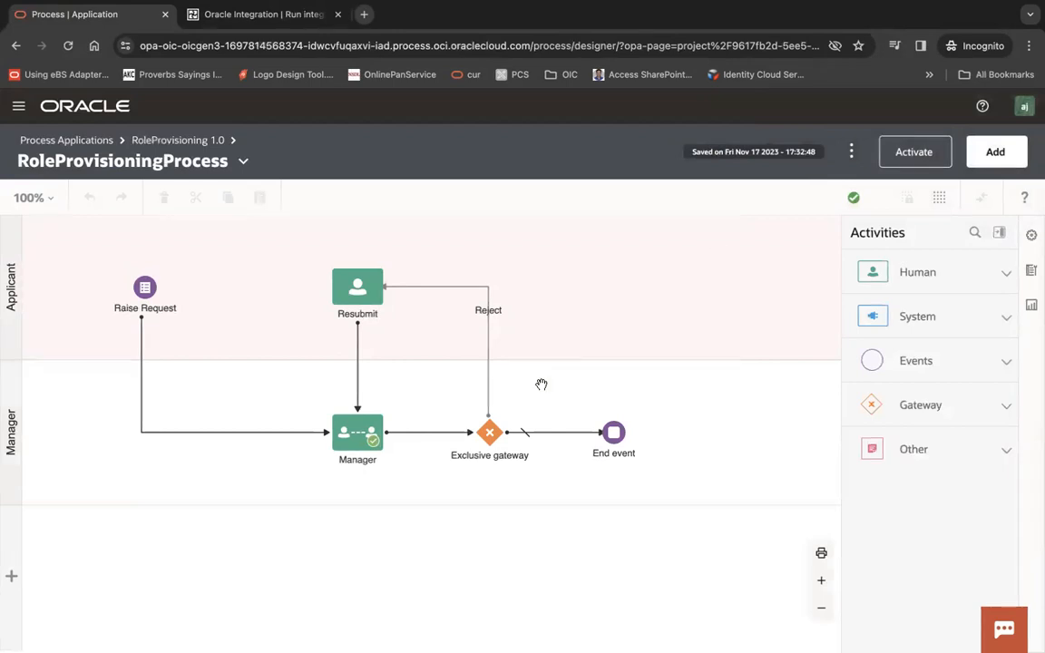
mouse_move(414, 339)
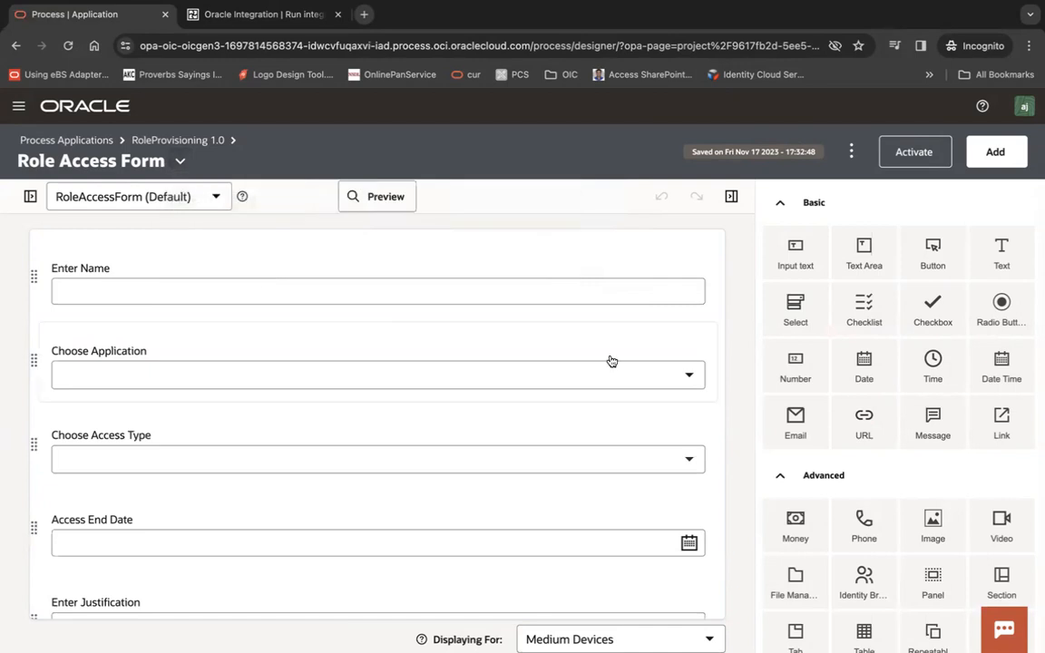
mouse_move(796, 363)
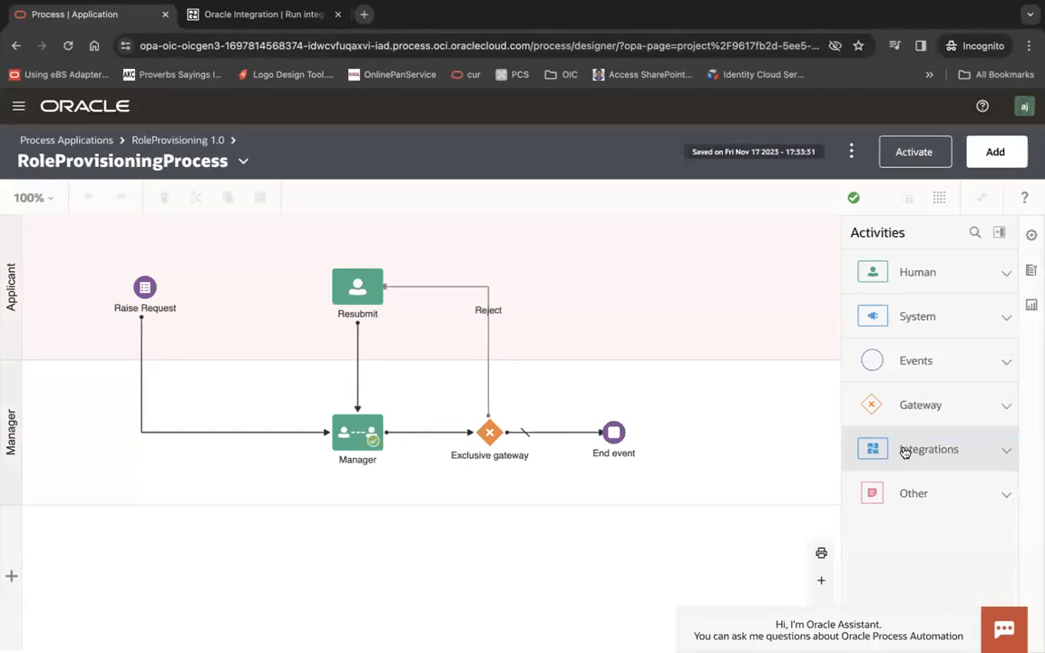
Step: Drop Get Manager Email before Manager and map process.creatorName to input.user
left_click(928, 449)
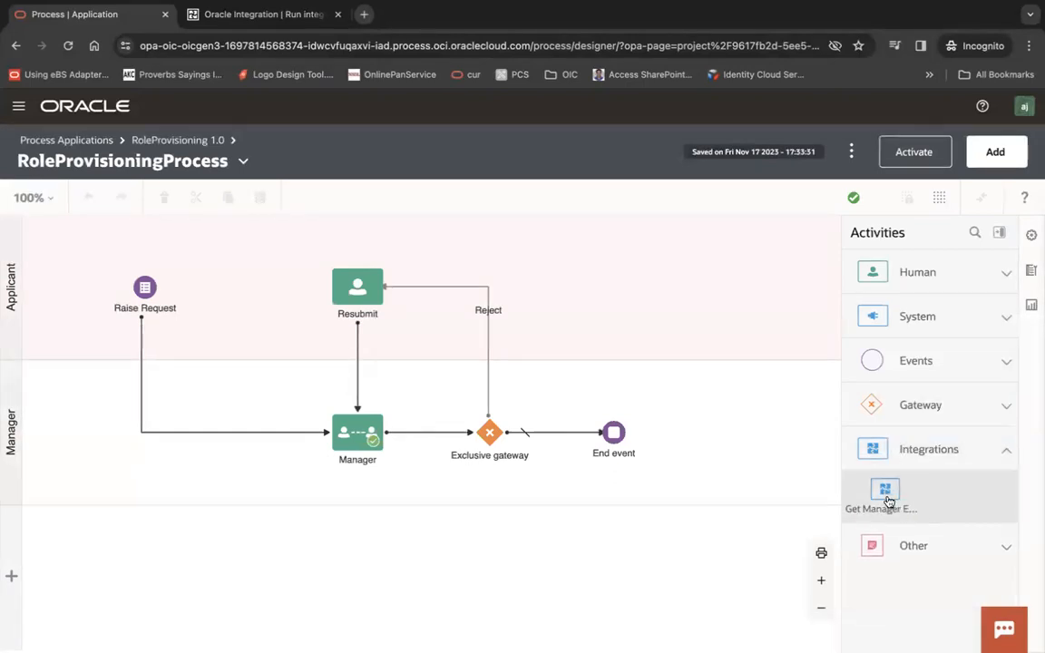
left_click_drag(885, 490, 198, 433)
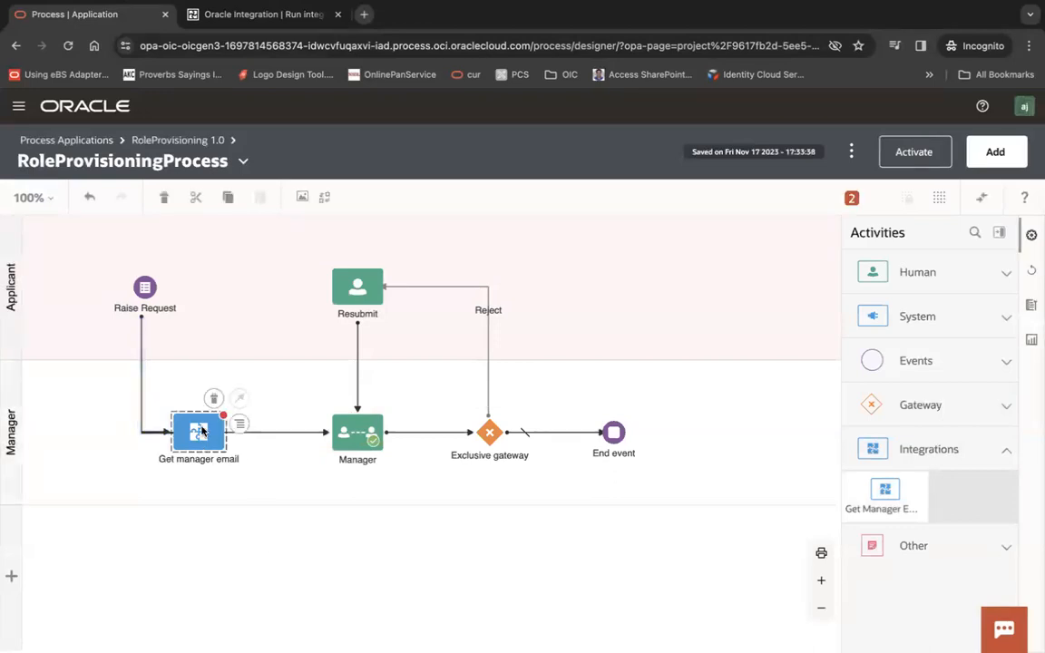
left_click(199, 431)
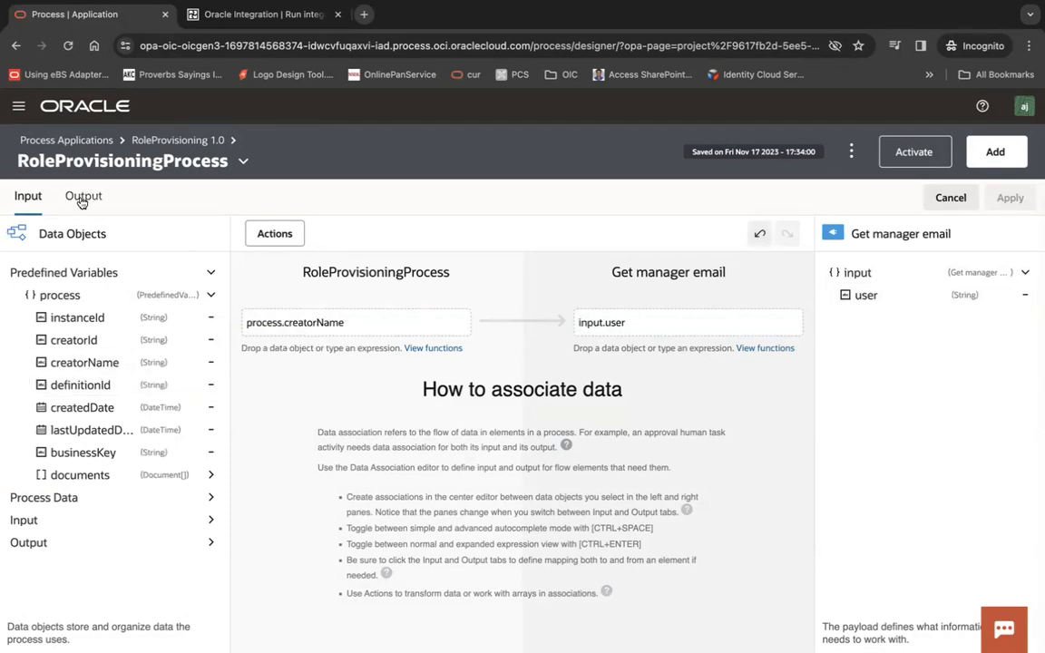
left_click(83, 196)
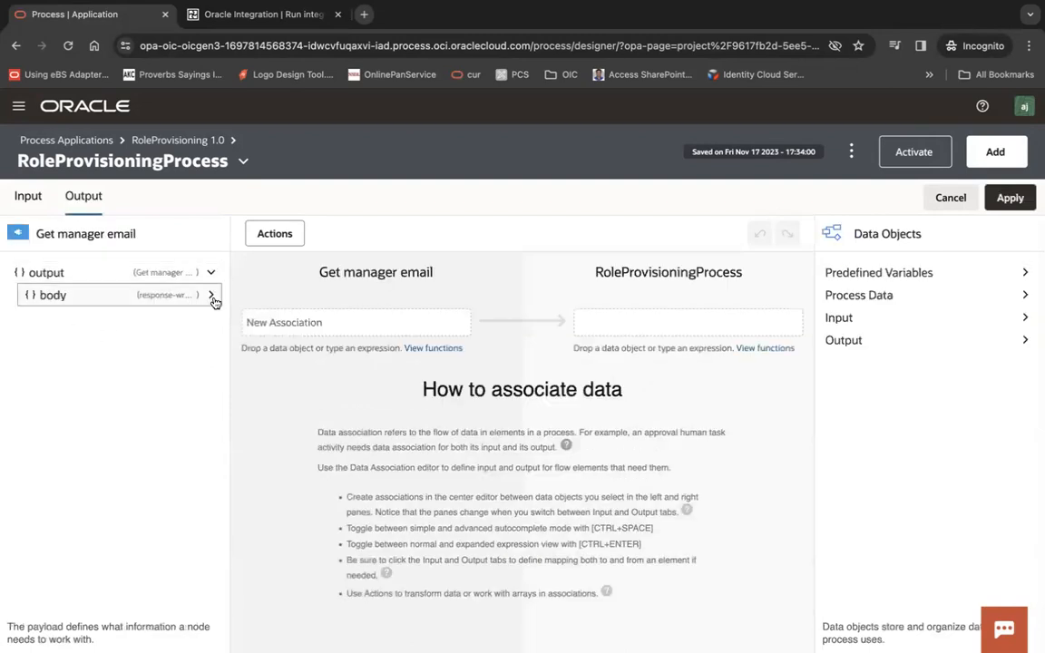
left_click(210, 294)
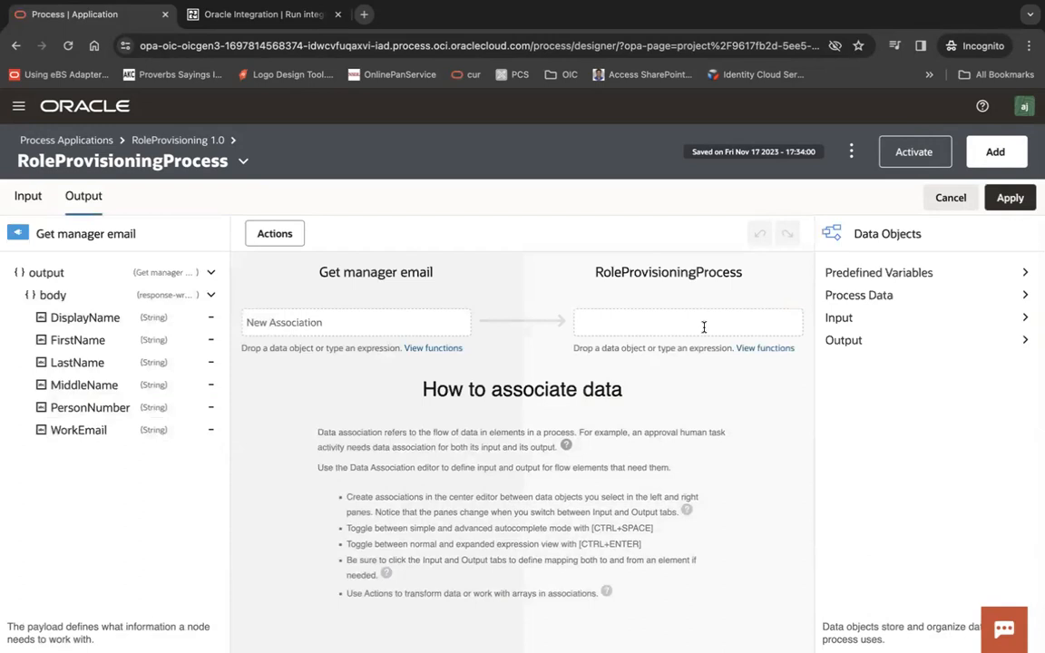
mouse_move(1009, 198)
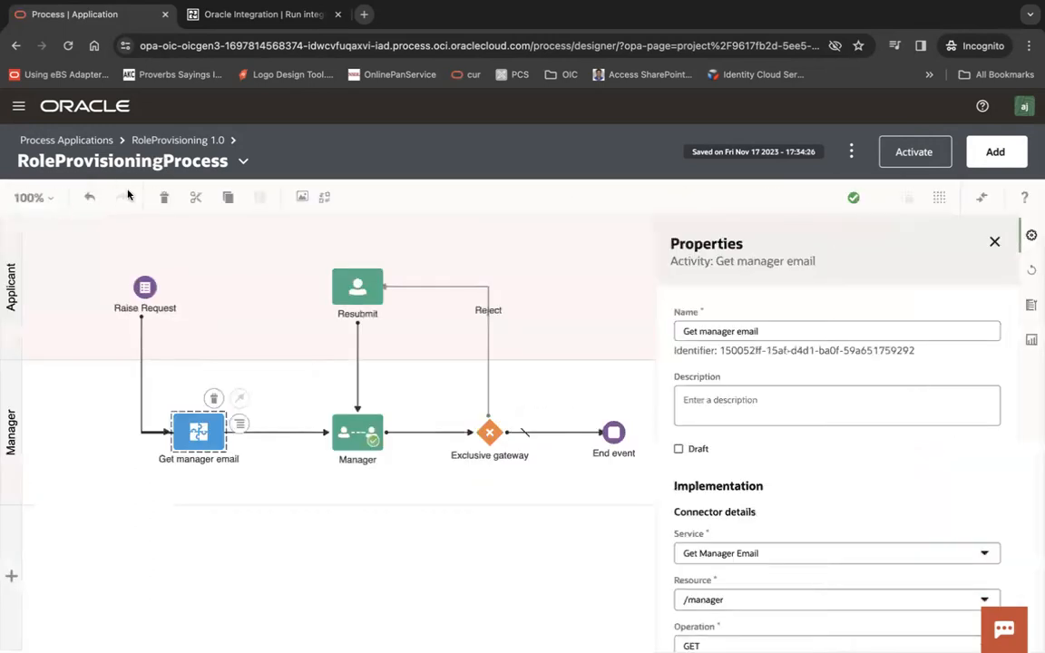
Step: Hide the Manager field on the Role Access Form, then open RoleProvisioningProcess
left_click(241, 160)
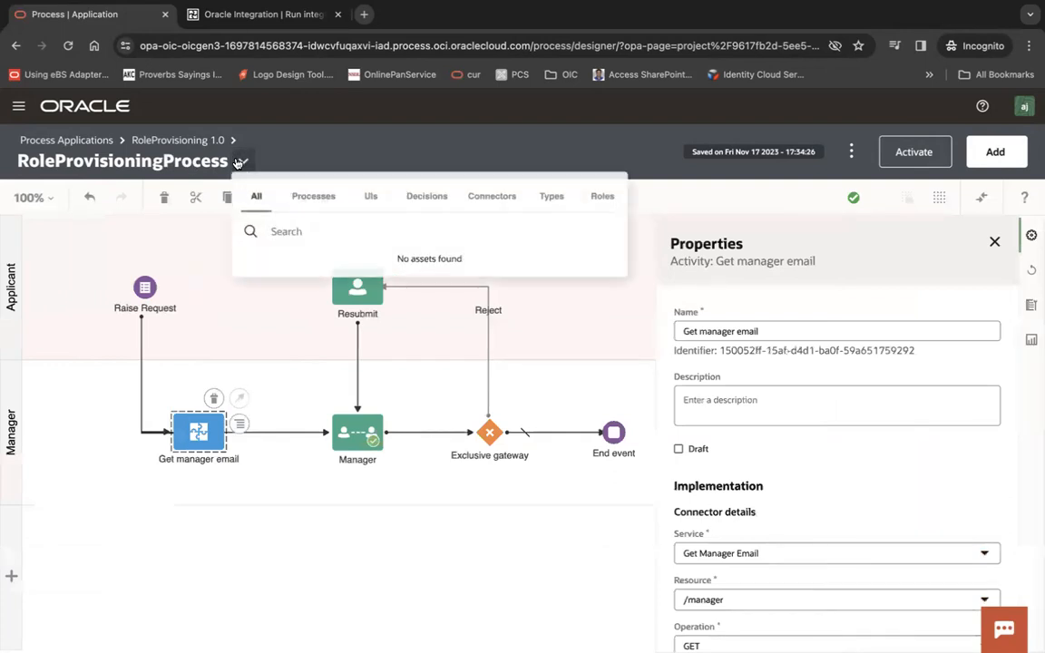
left_click(391, 199)
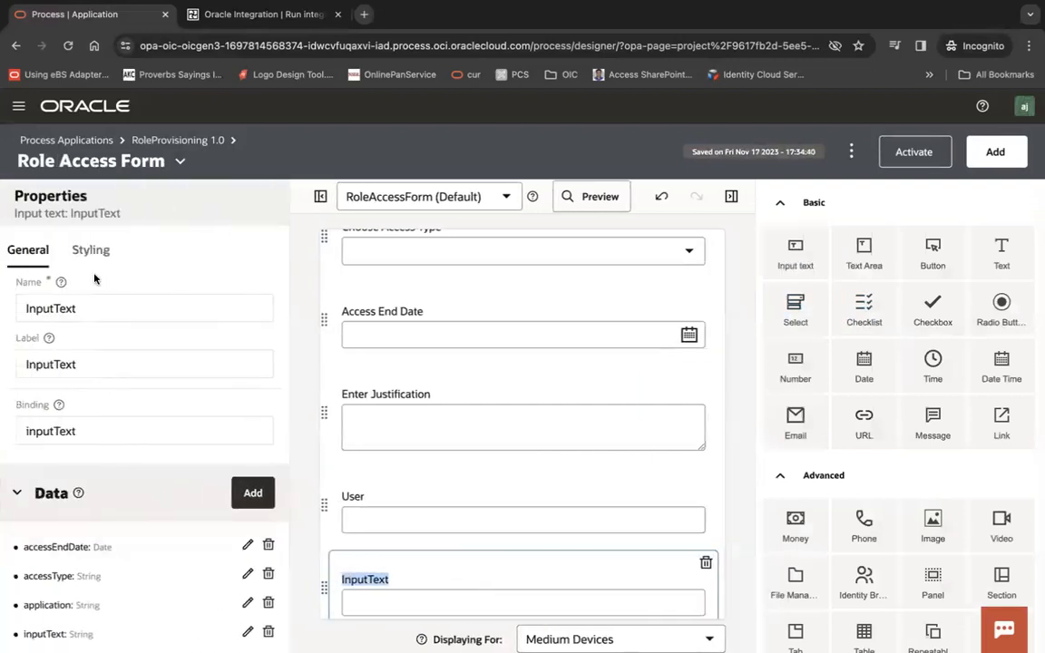
type("Manager")
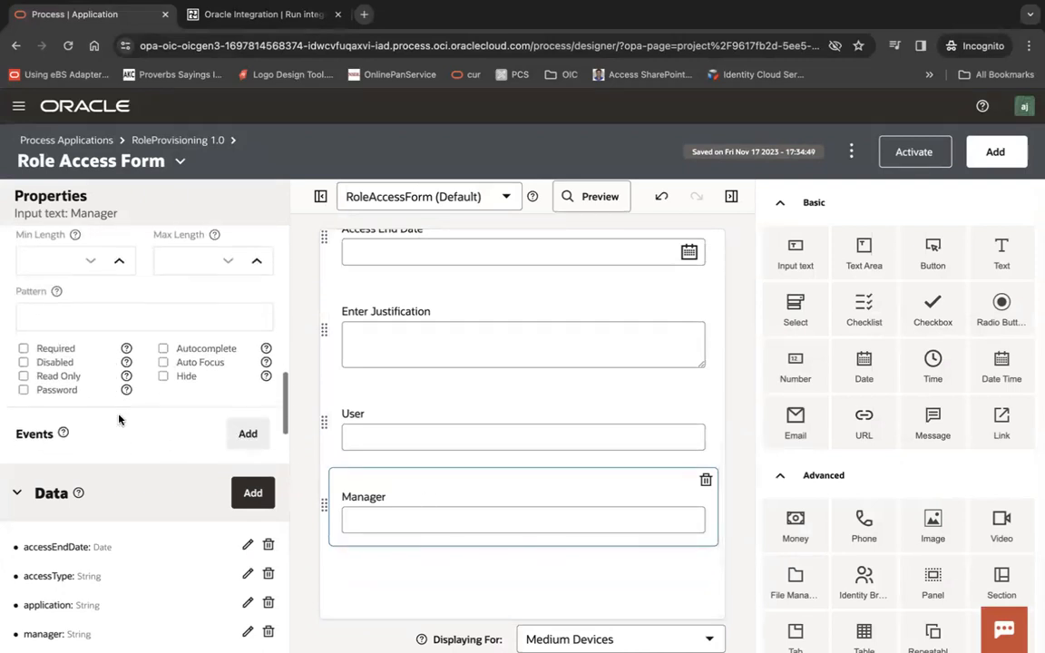
left_click(163, 354)
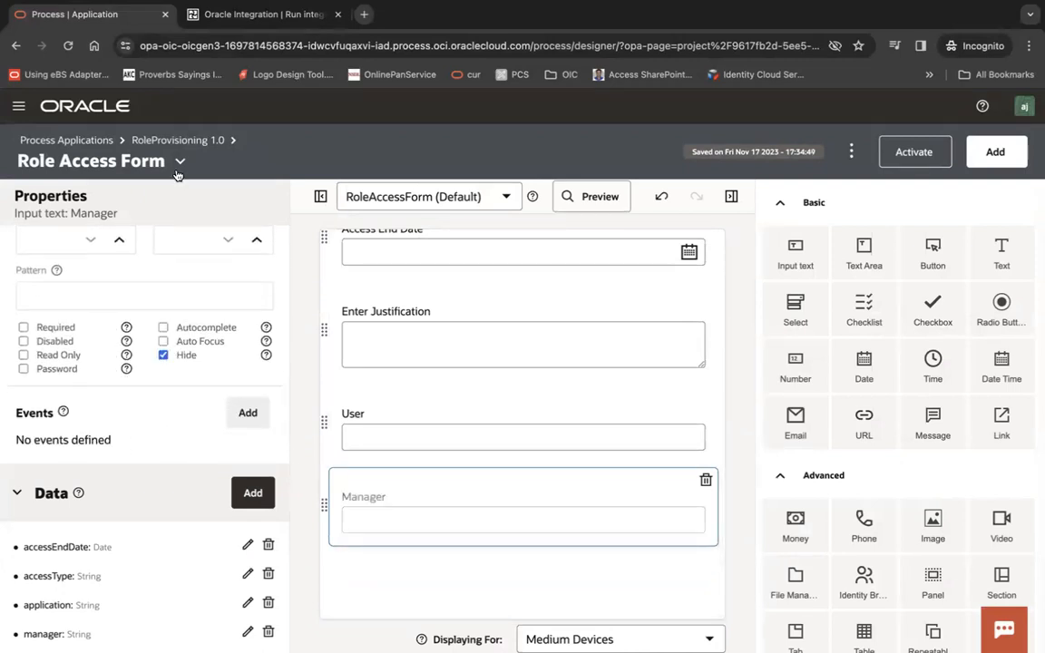
left_click(180, 161)
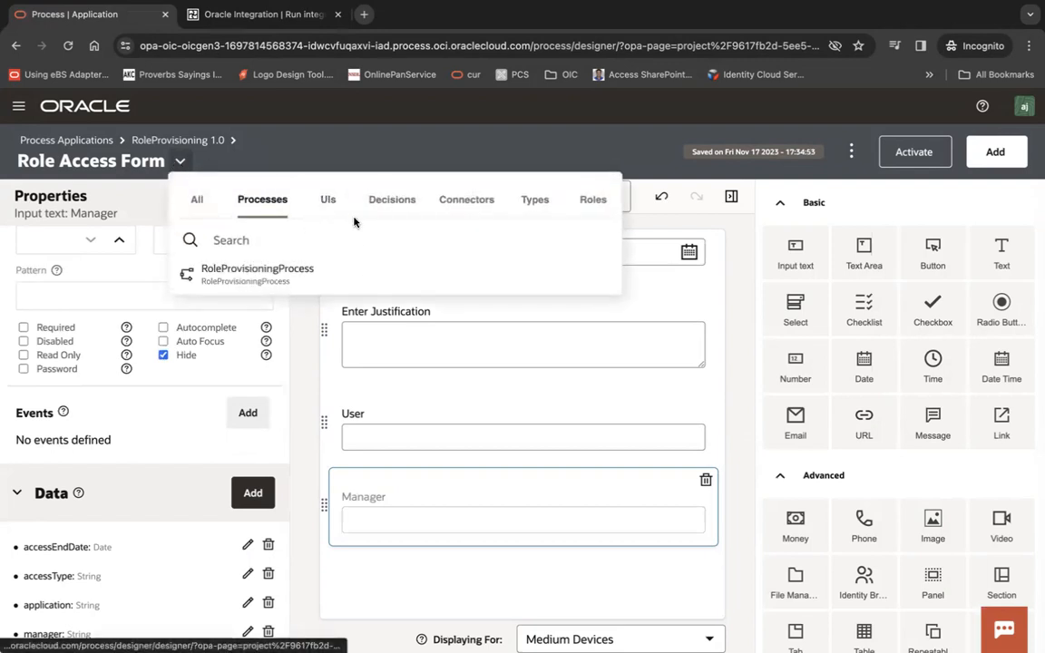
left_click(257, 274)
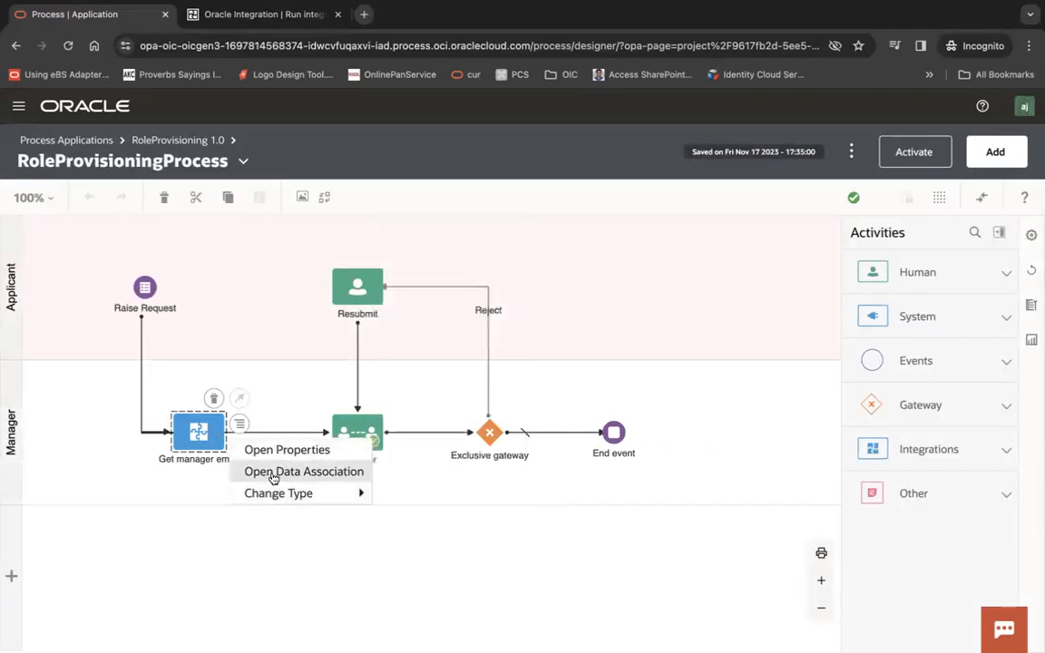
Step: Map Get manager email's output.body.WorkEmail to roleAccessFormArgs.manager and apply
left_click(304, 471)
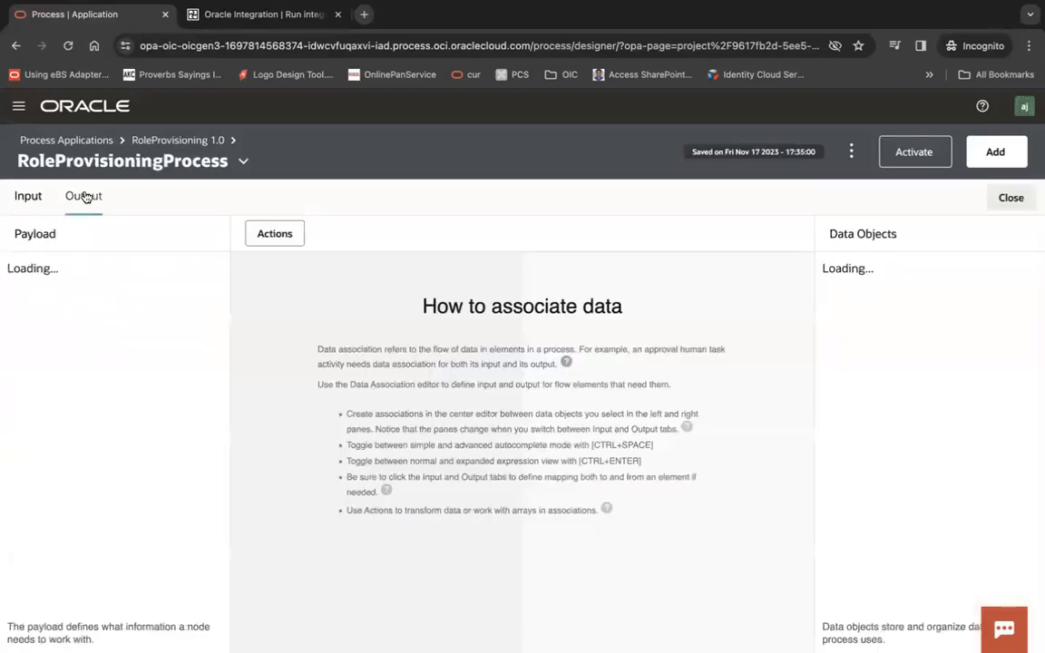
left_click(82, 195)
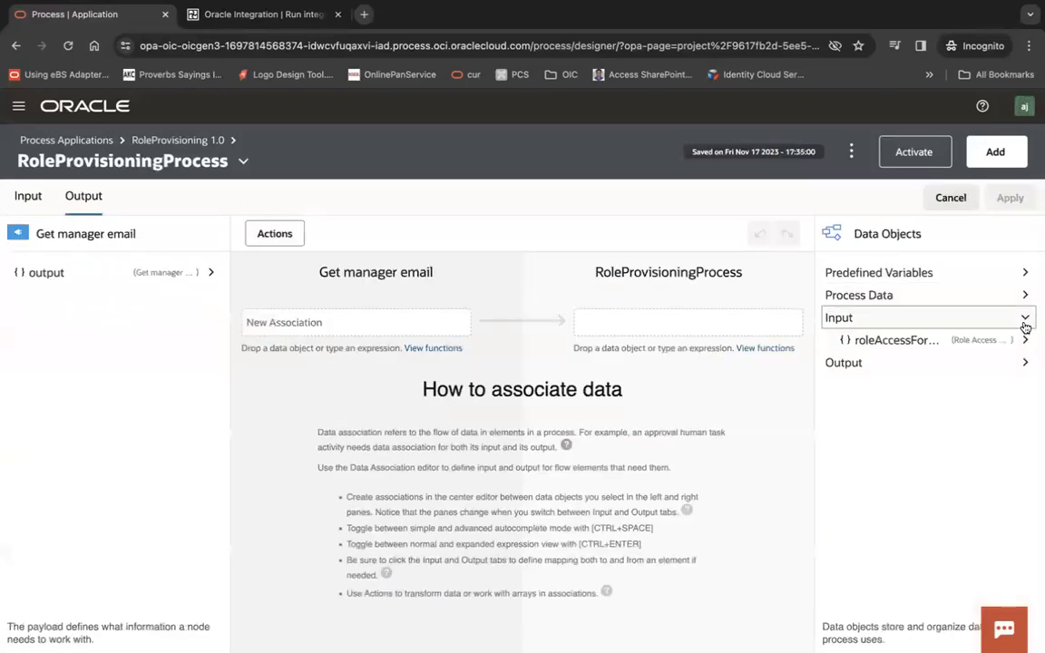
left_click(1023, 318)
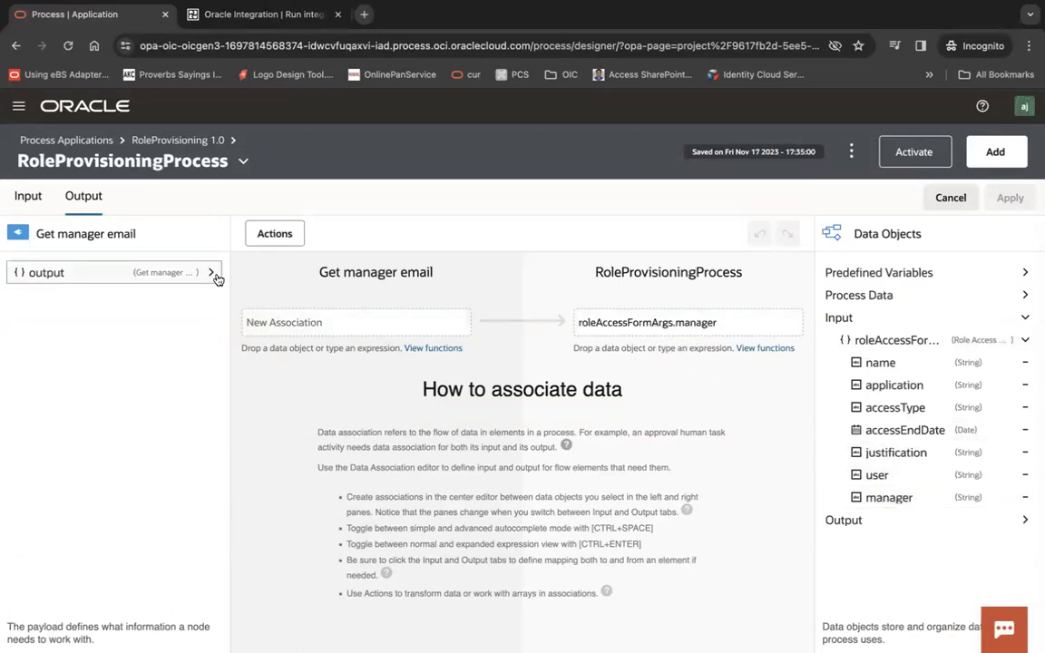
left_click(210, 272)
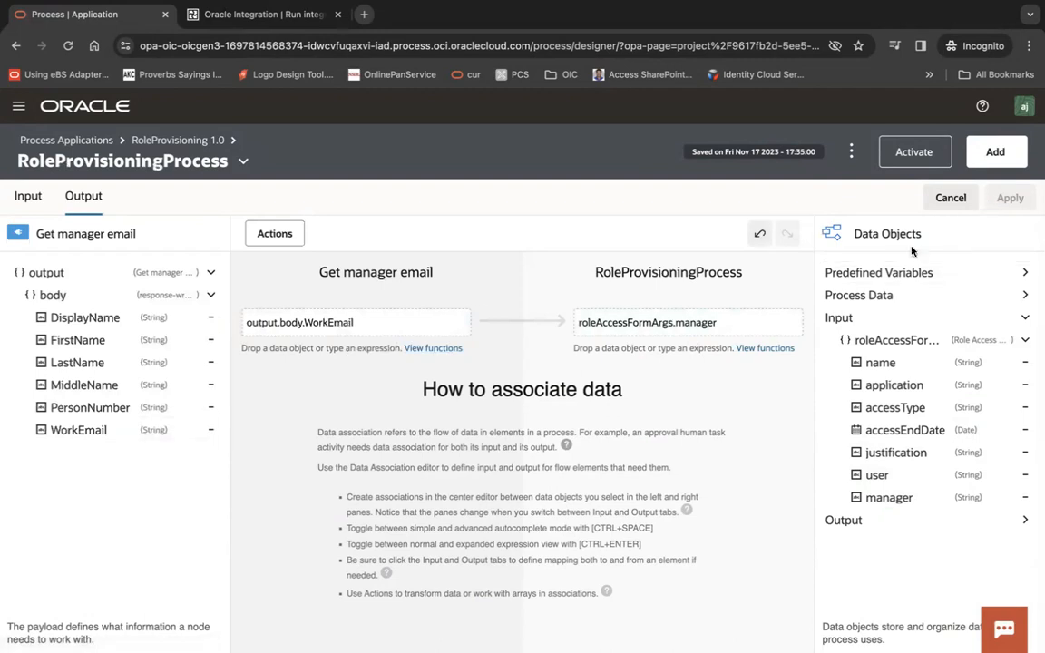
left_click(28, 195)
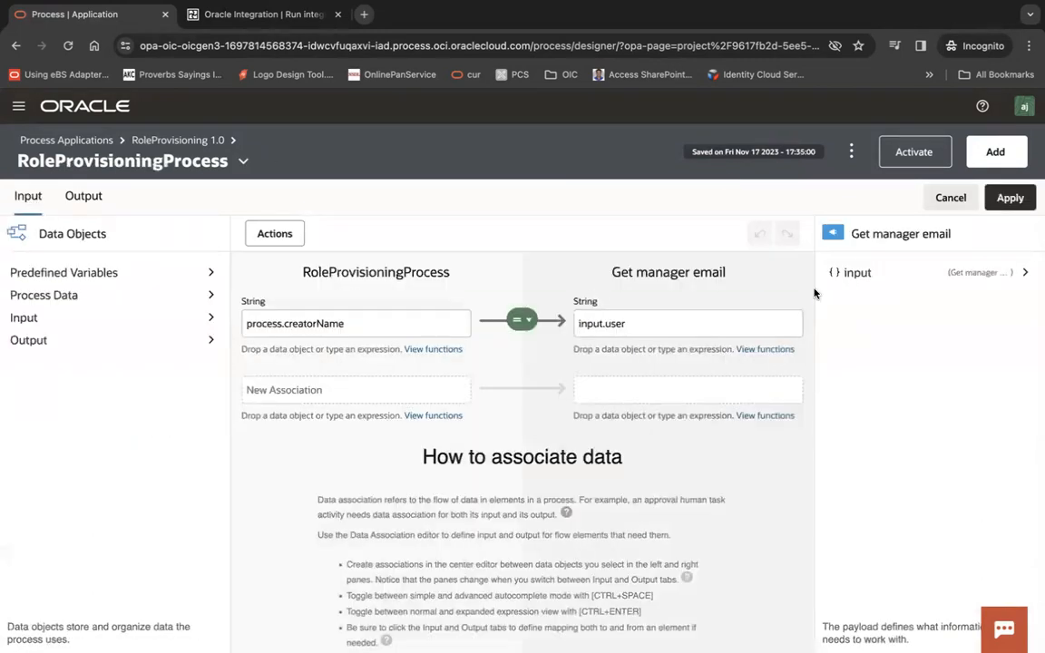
left_click(367, 323)
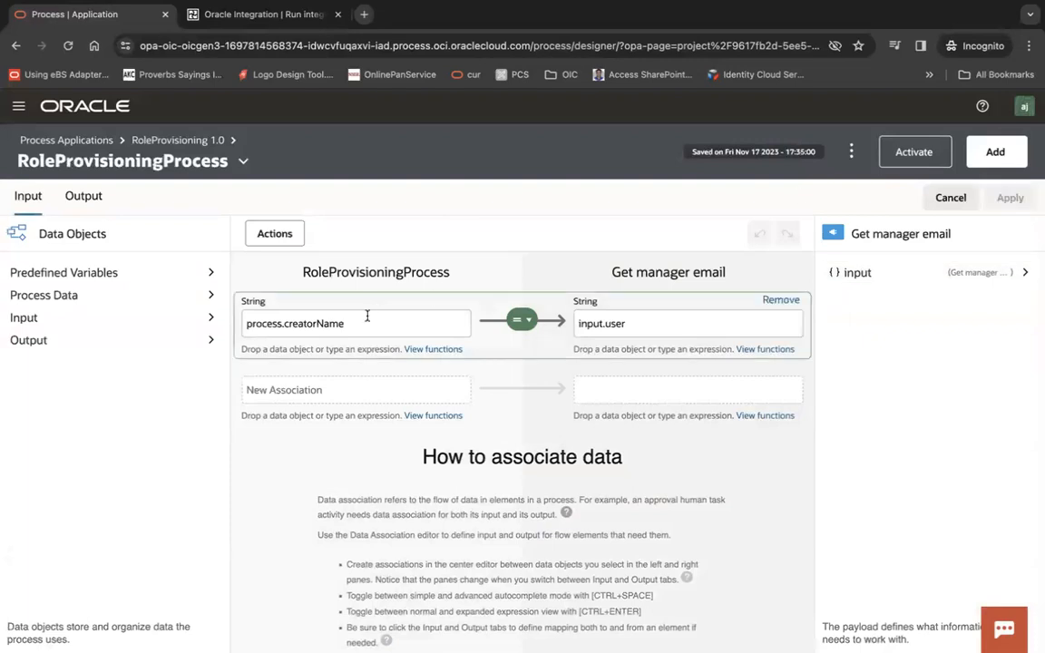
left_click(949, 197)
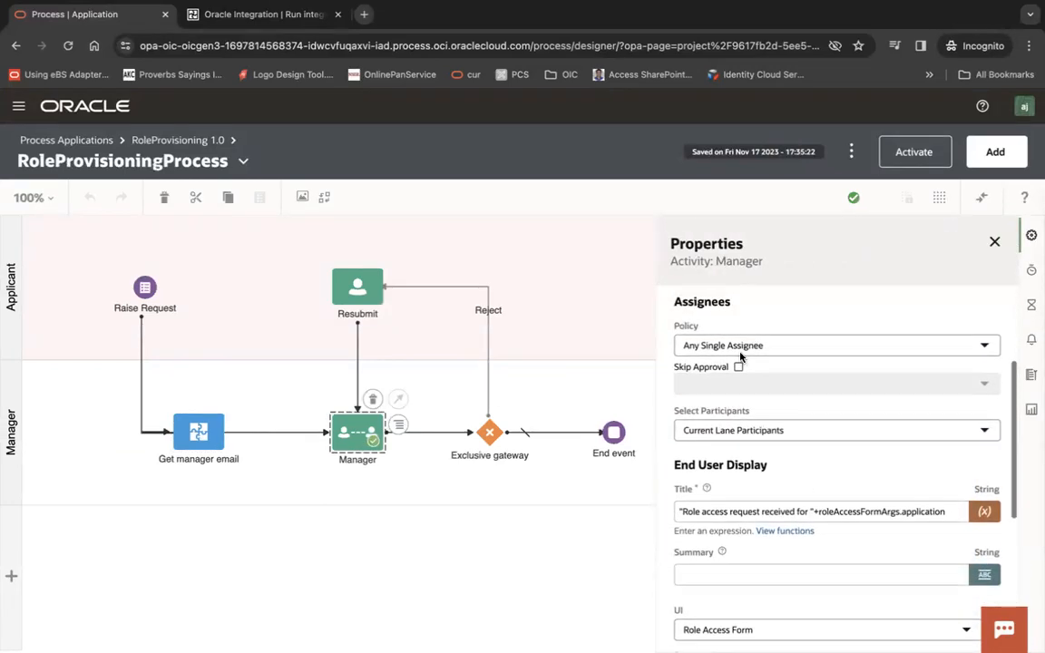
Step: Set Manager participants to Individual Assignees using expression input.roleAccessForm.manager
left_click(835, 429)
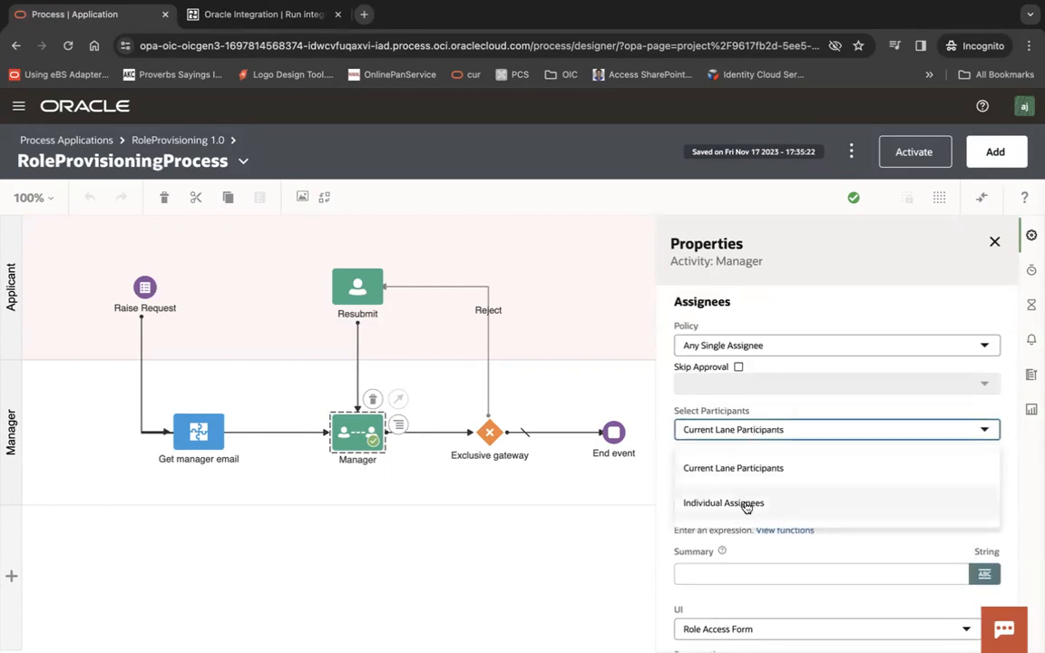
left_click(723, 503)
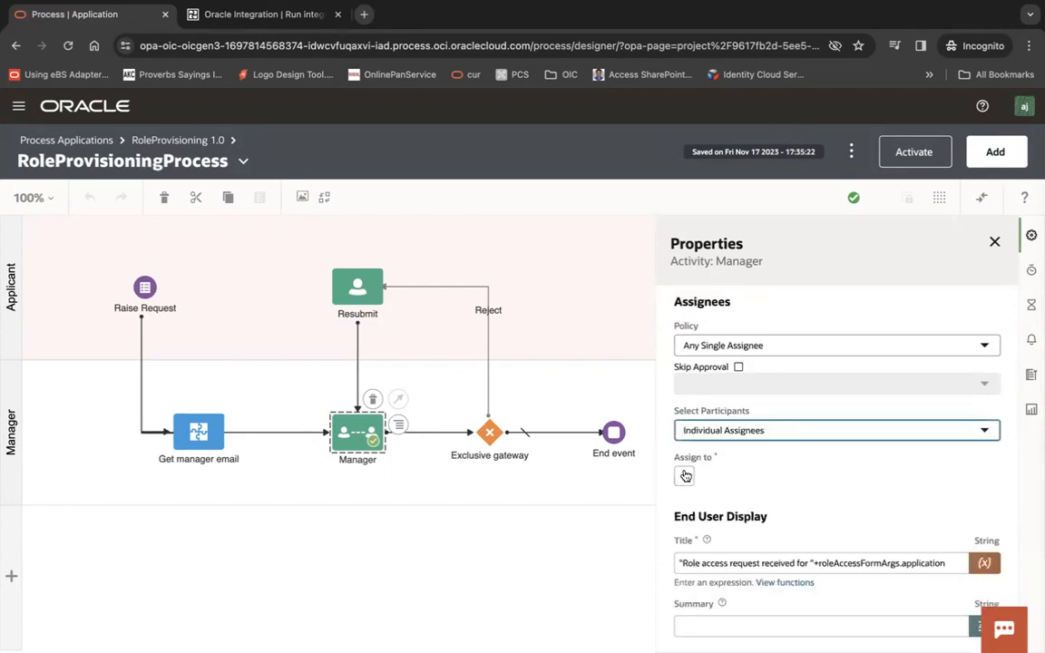
left_click(684, 475)
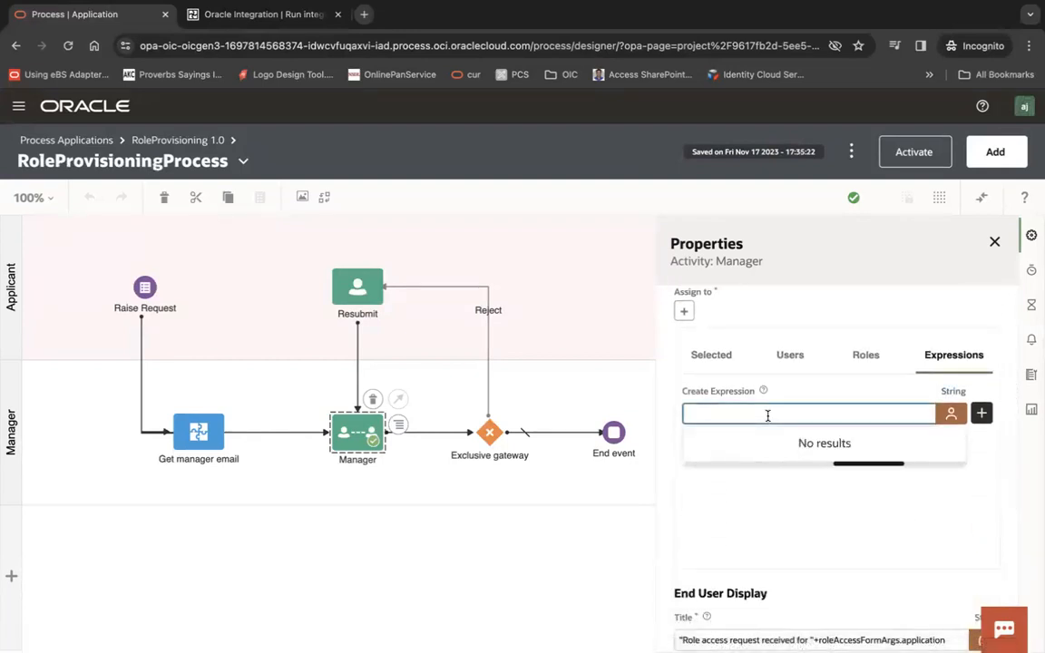
type("input")
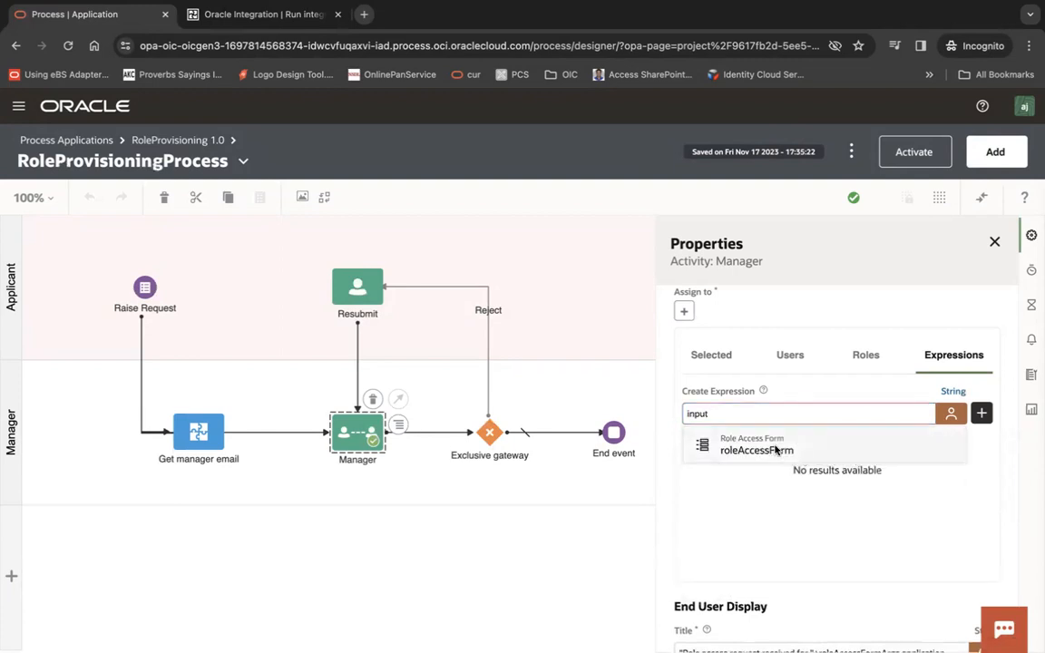
left_click(756, 450)
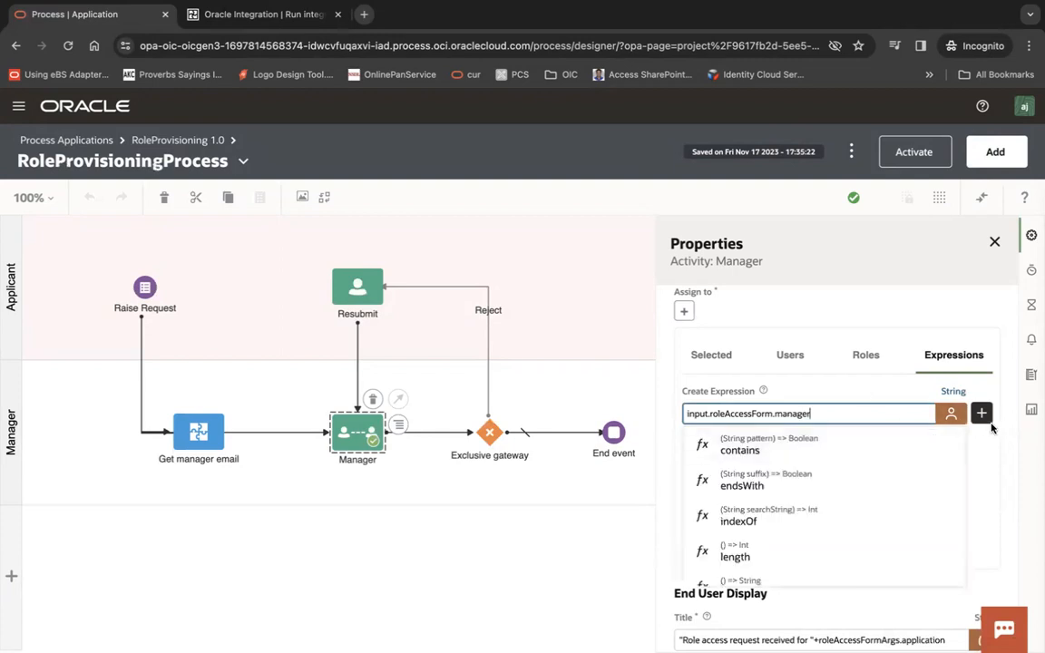
left_click(982, 413)
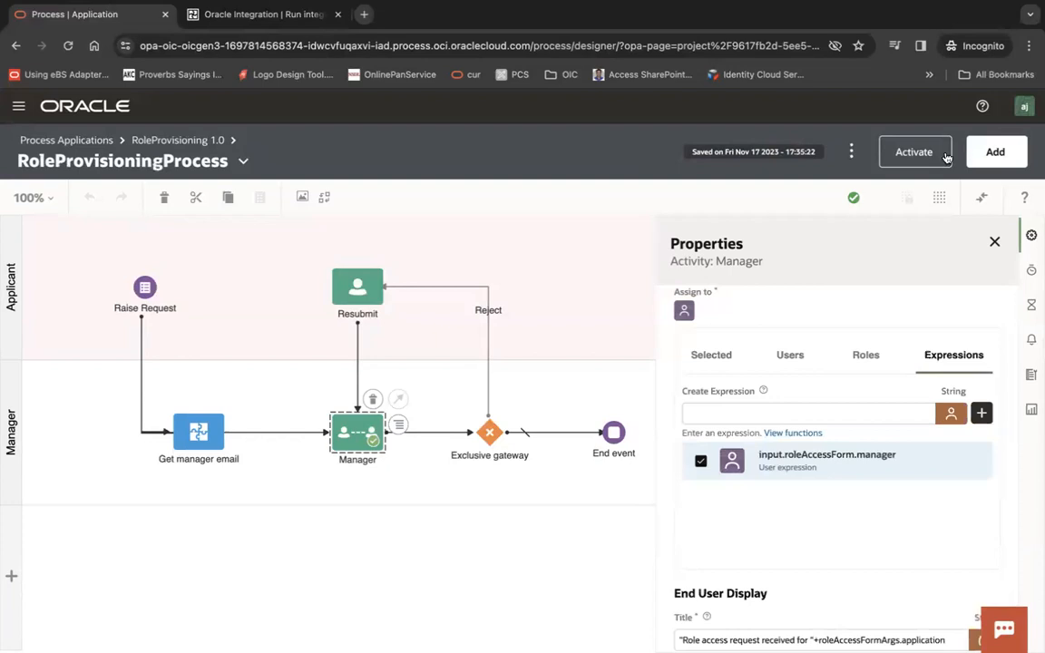
Step: Override-activate RoleProvisioning 1.0, confirm, and launch Test in Workspace
left_click(913, 152)
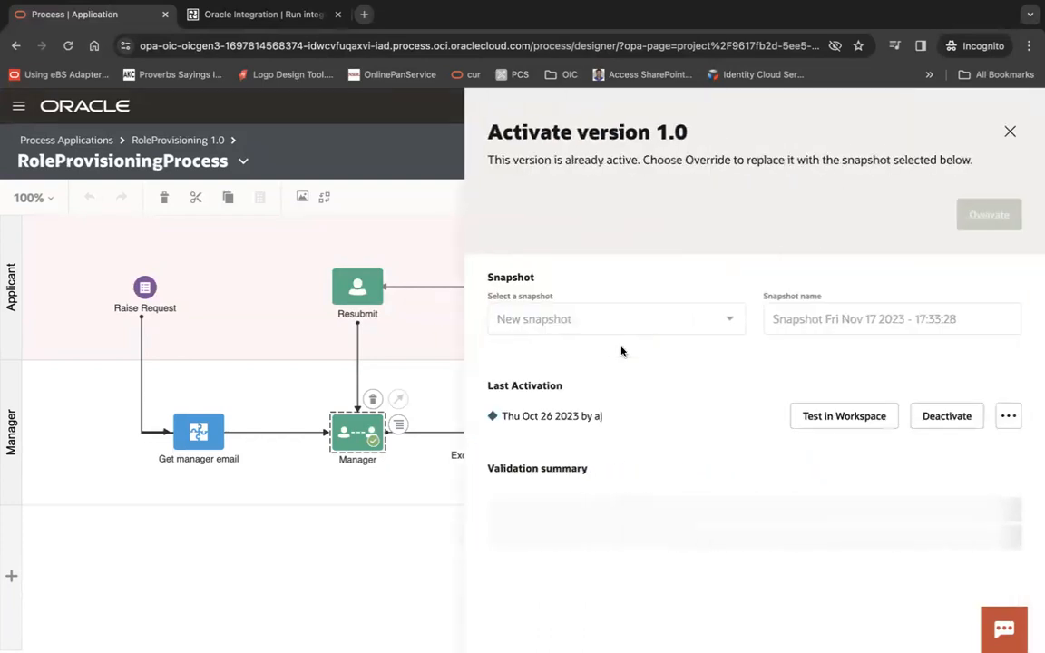
mouse_move(989, 245)
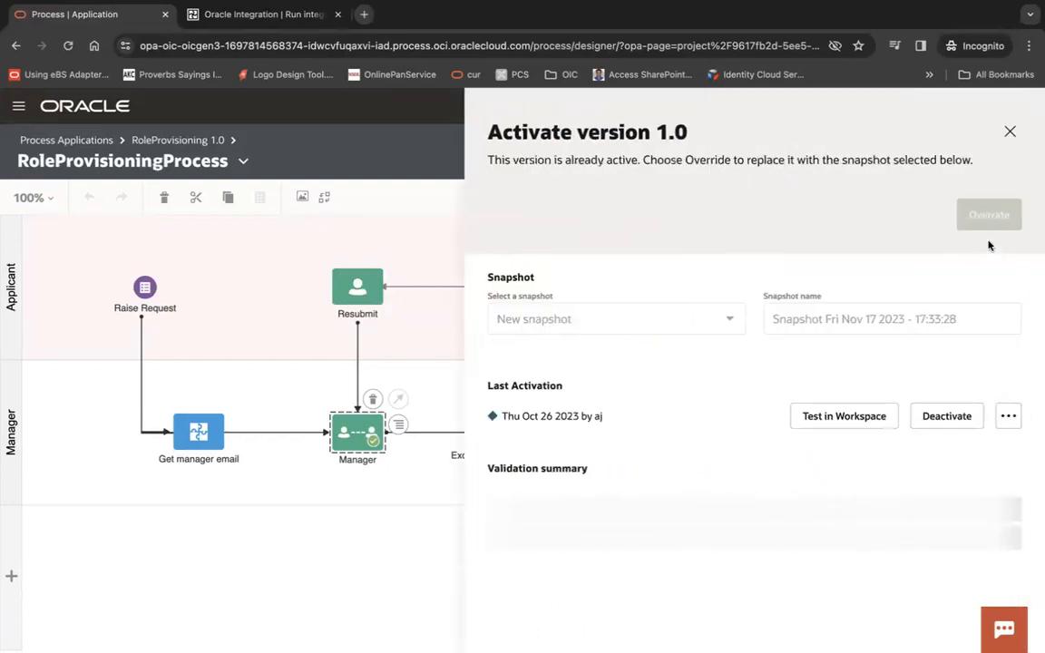
left_click(989, 214)
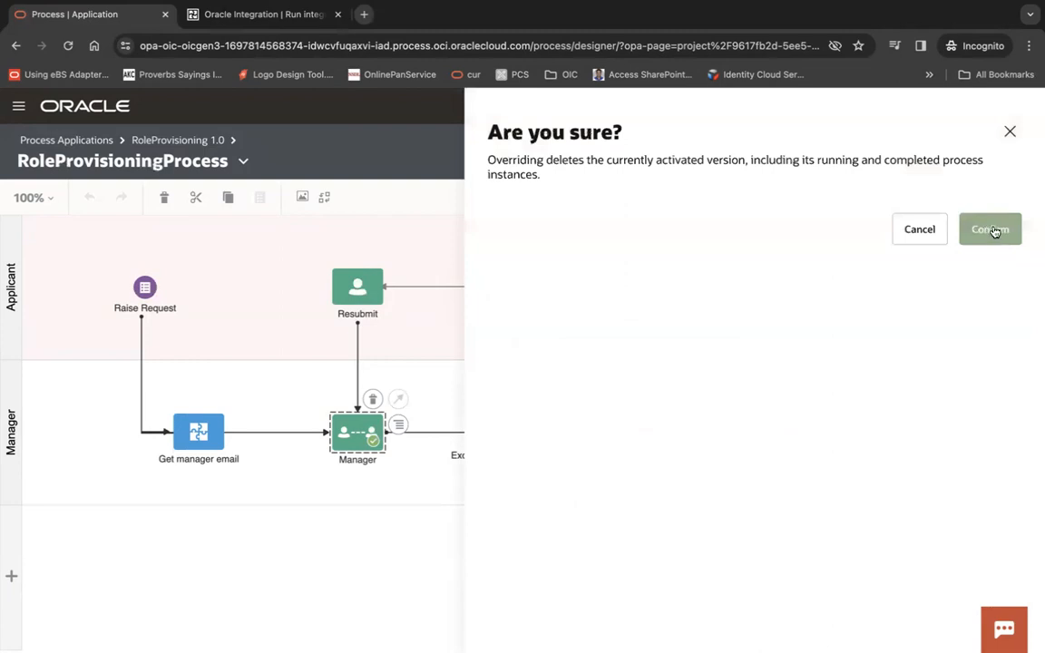
left_click(990, 228)
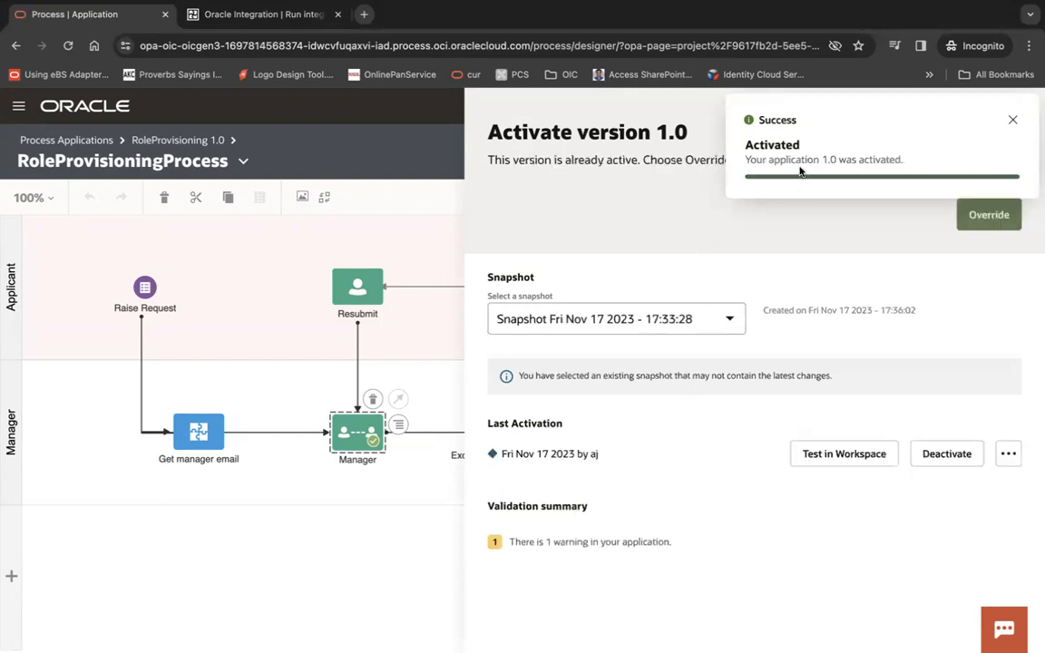
left_click(843, 453)
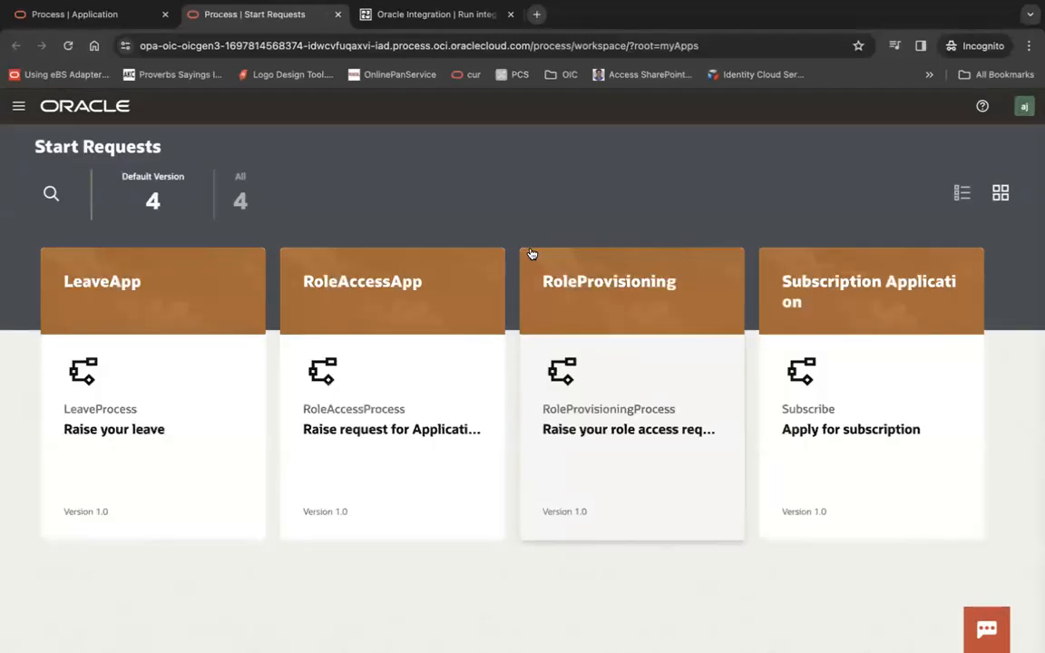
Step: Start a RoleProvisioning request choosing Oracle Fusion with Admin access
left_click(632, 290)
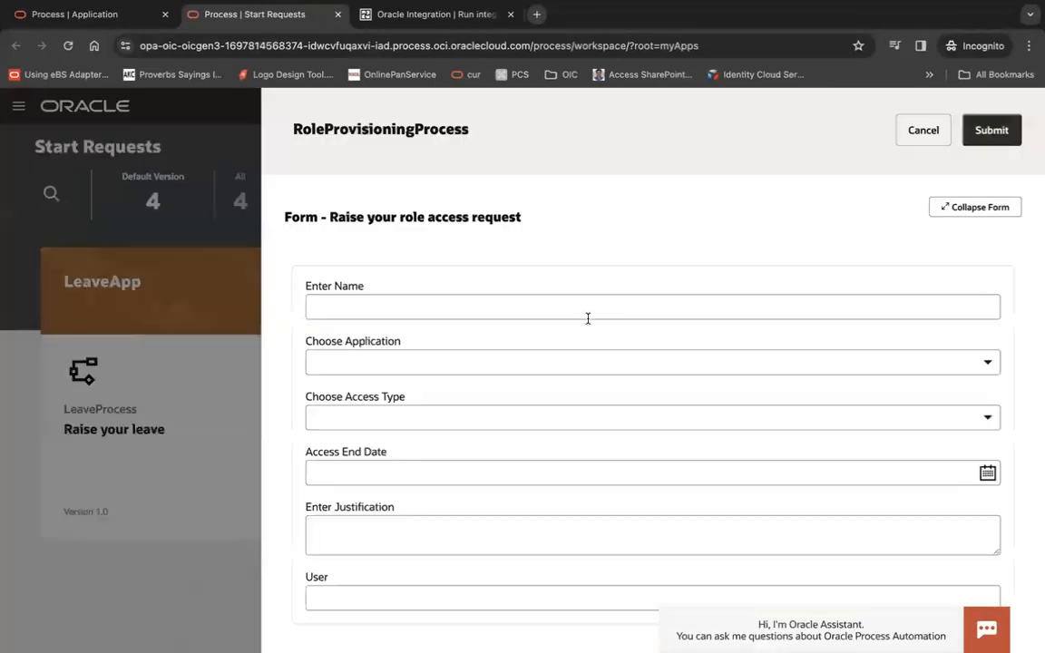
type("A")
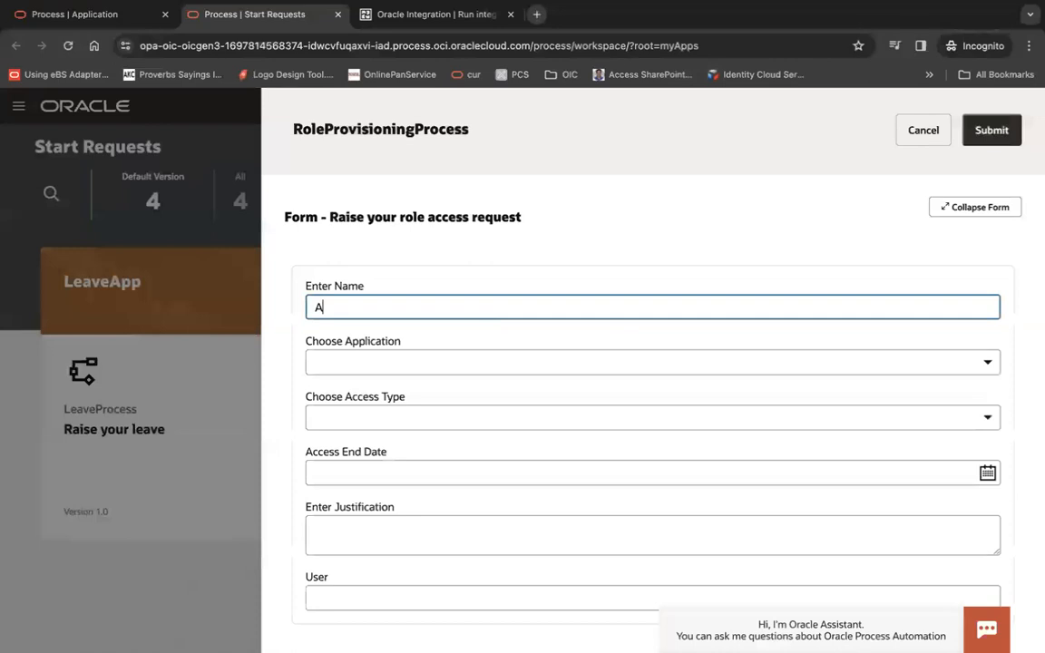
left_click(652, 362)
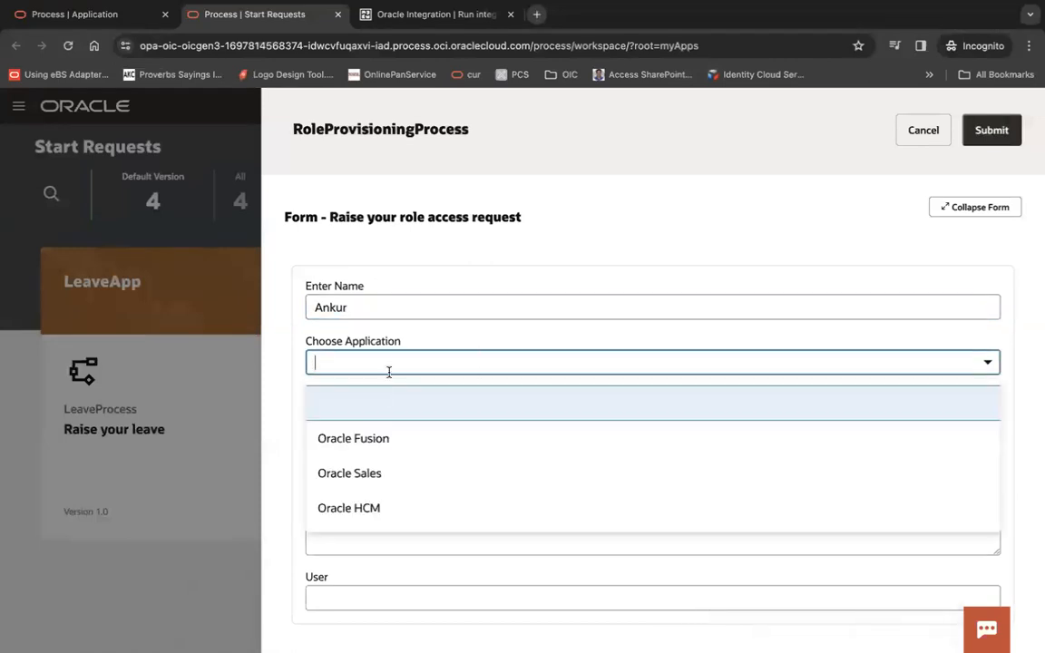
left_click(352, 438)
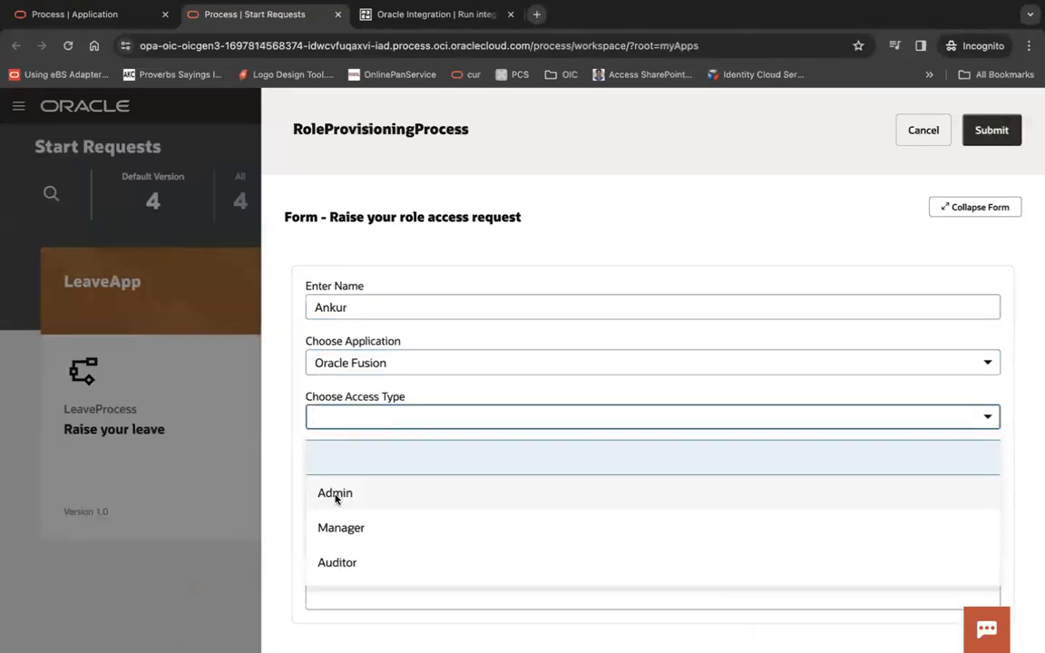
left_click(335, 492)
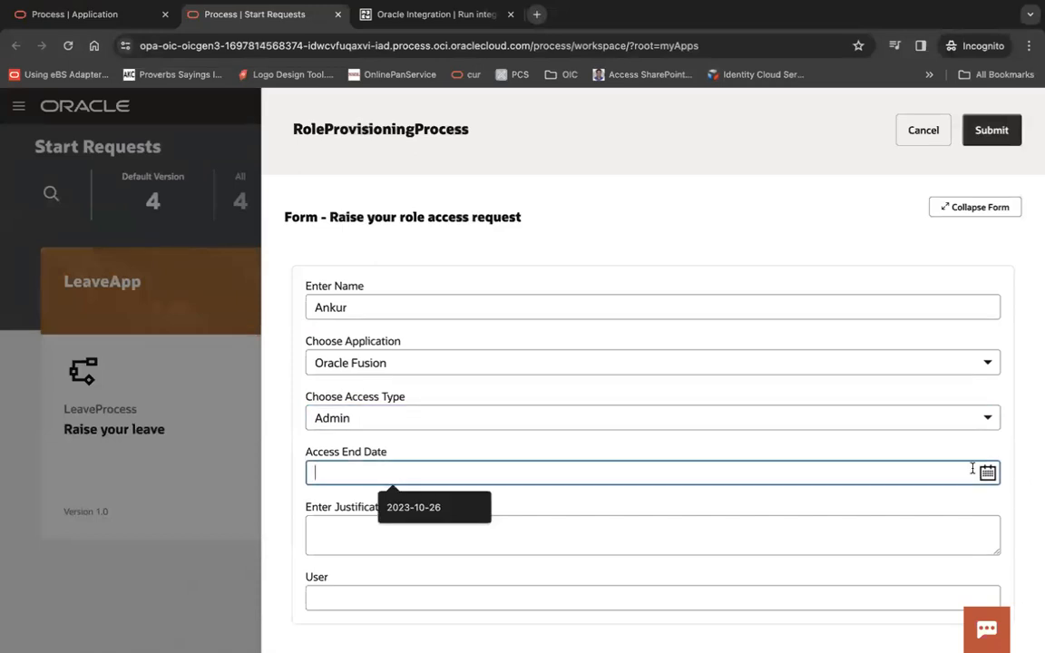
Step: Enter date 2023-11-18 and 'test' in the remaining fields, then submit
type("2023-11-18")
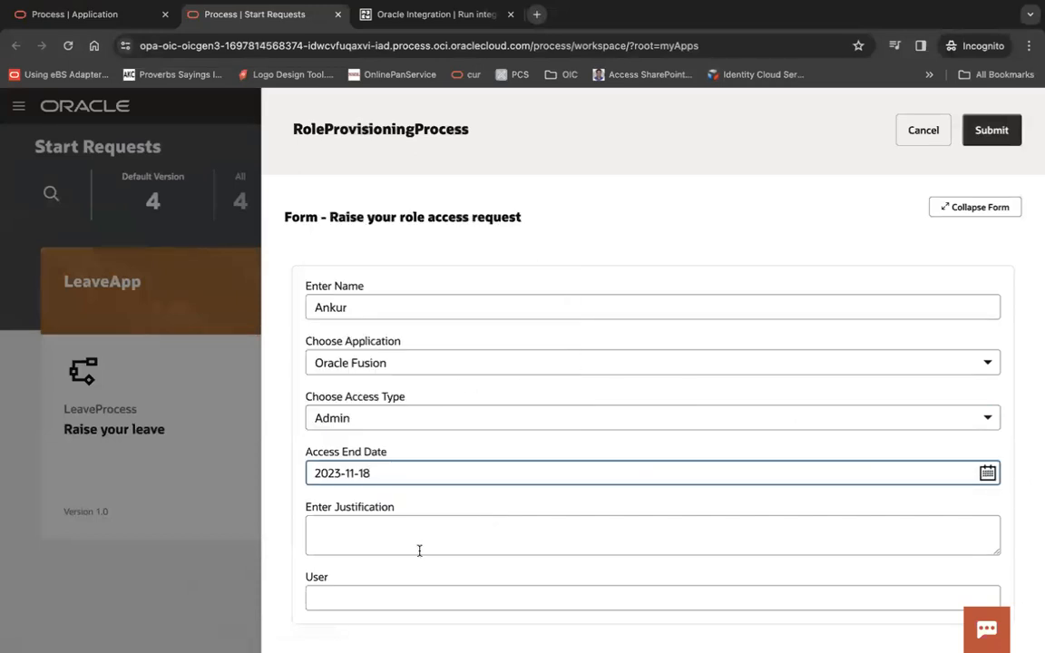
type("test")
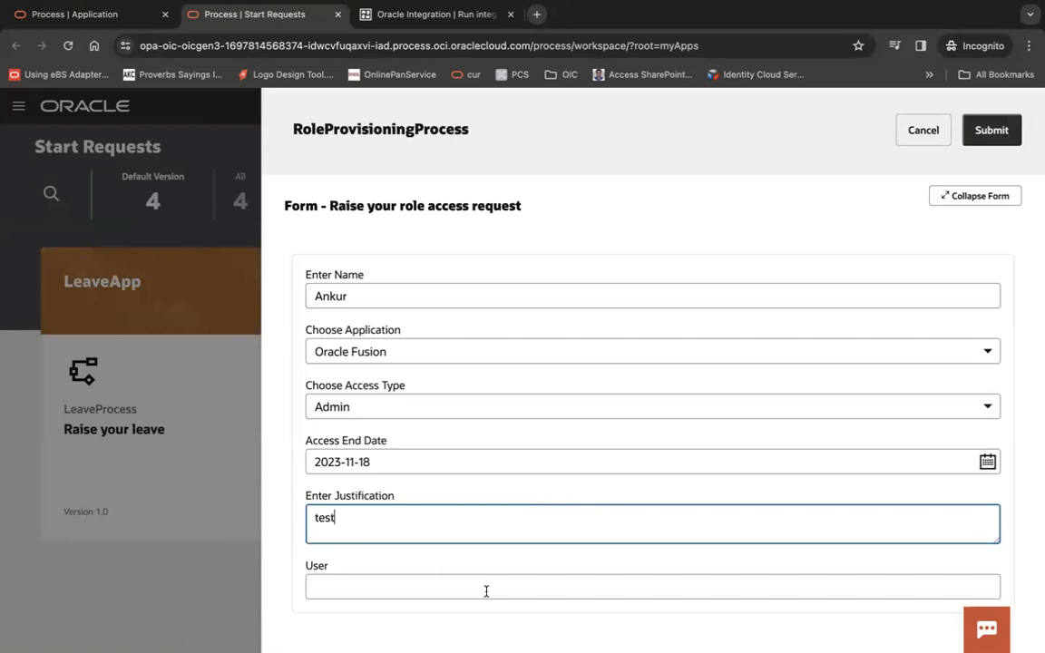
mouse_move(491, 566)
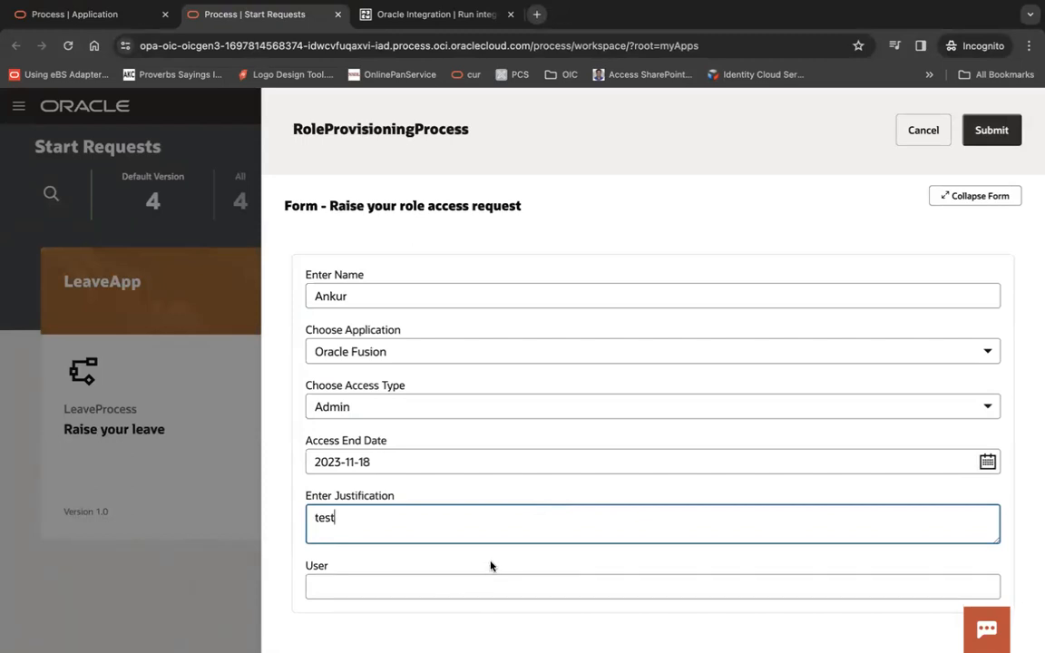
type("test")
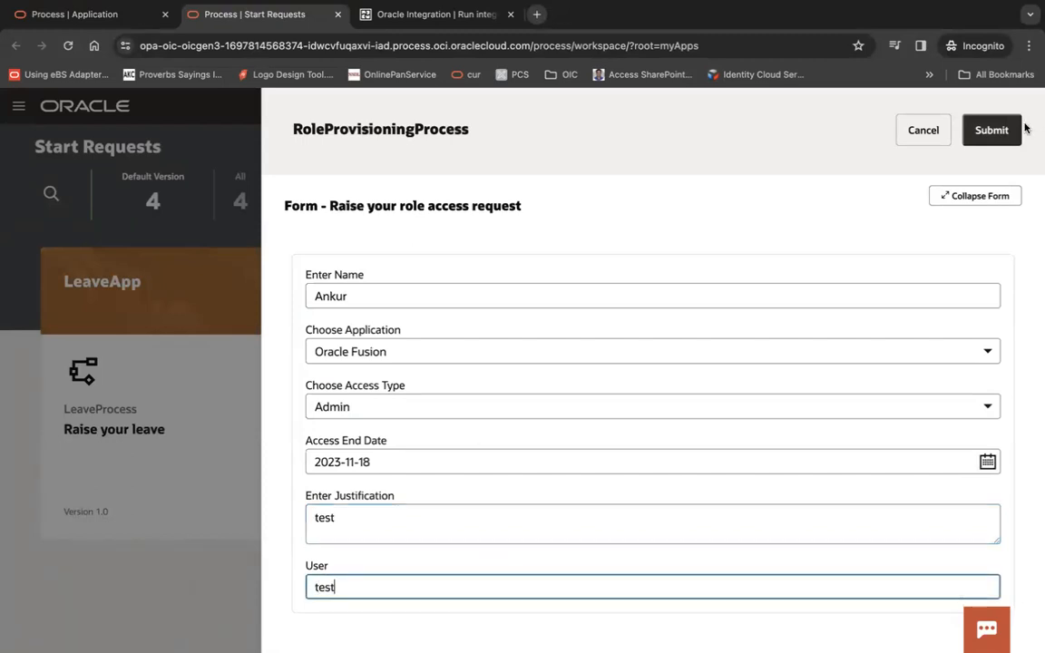
left_click(991, 130)
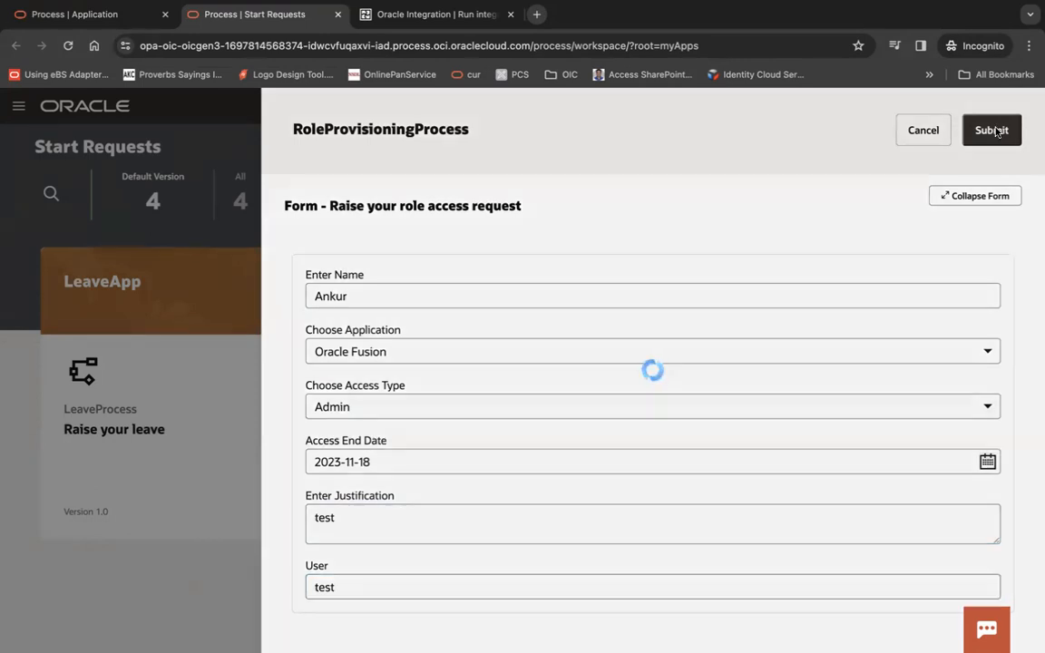
left_click(991, 130)
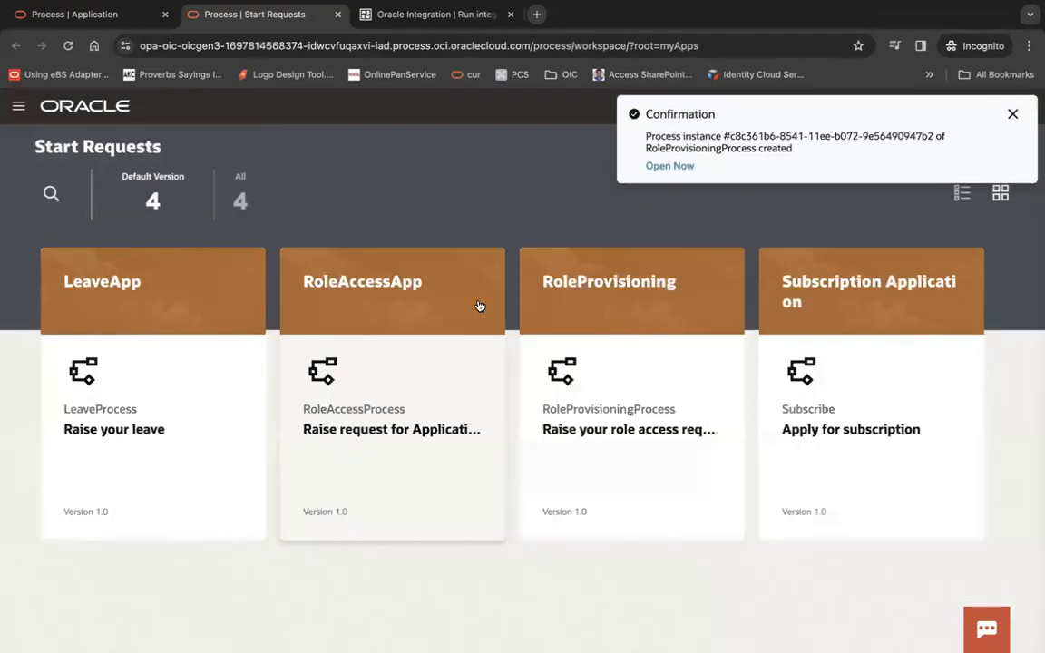
Step: Open the new instance, check Get manager email's audit output (WorkEmail 'aj'), and close
left_click(669, 166)
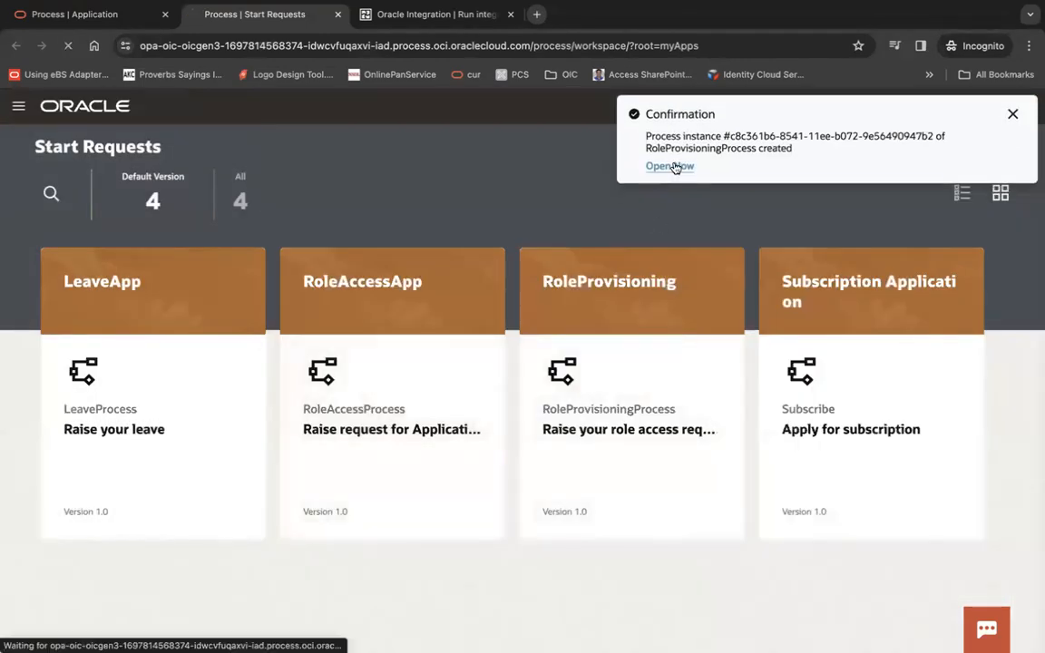
left_click(670, 166)
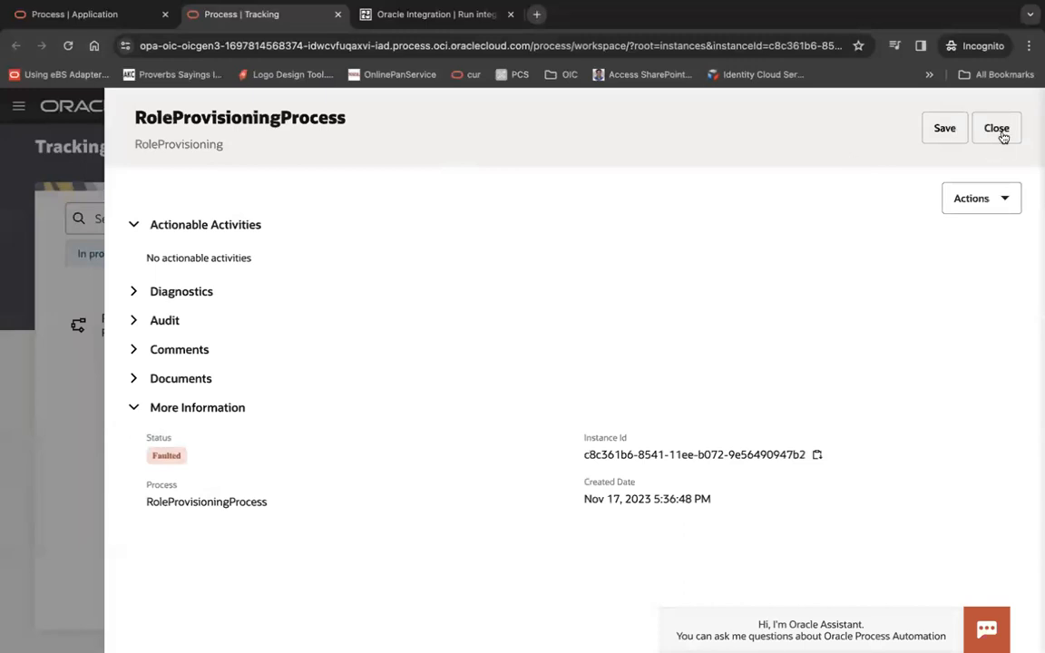
mouse_move(148, 328)
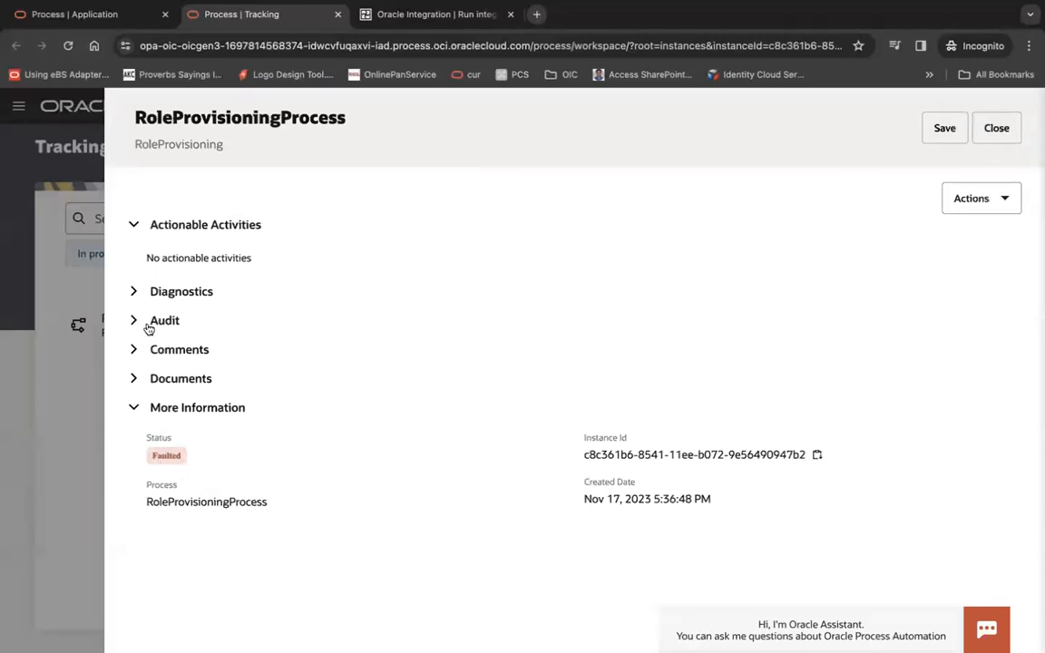
left_click(164, 321)
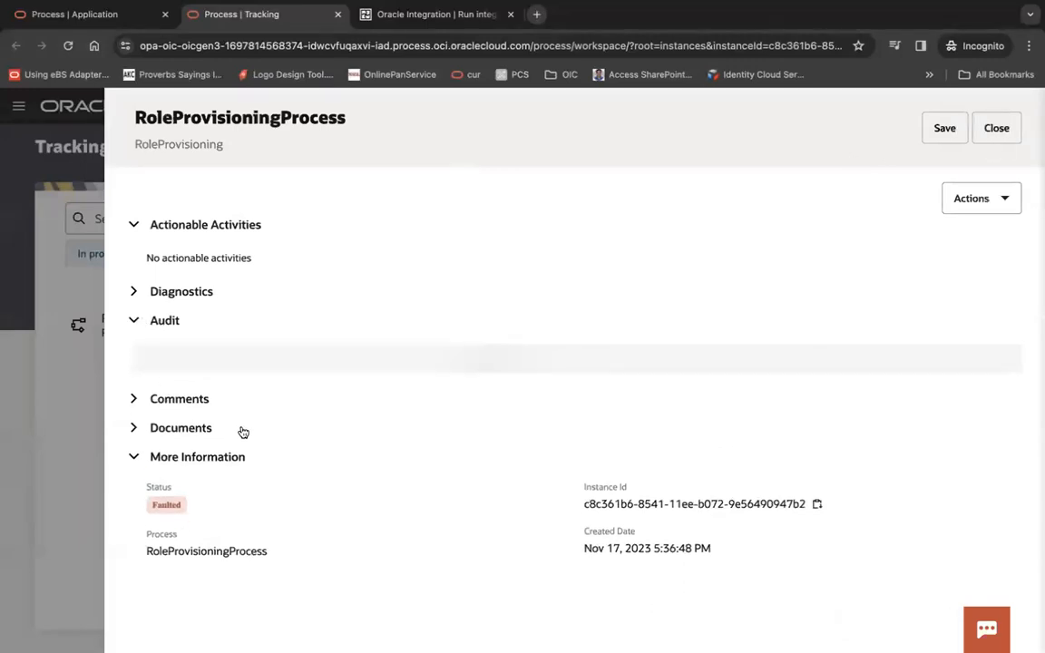
left_click(164, 320)
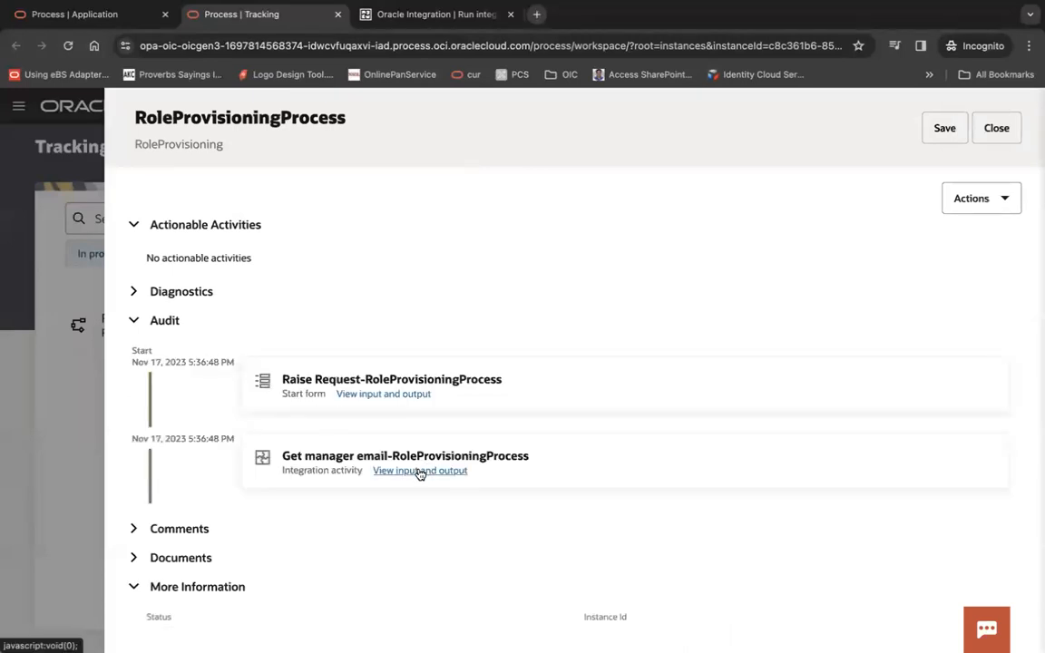
left_click(420, 470)
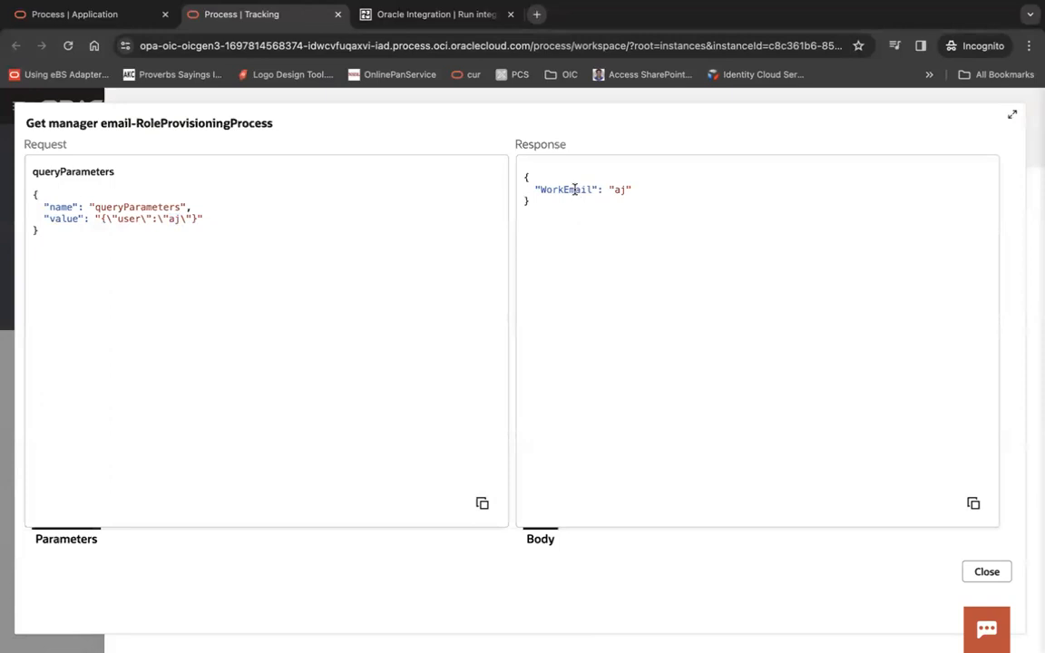
left_click(986, 572)
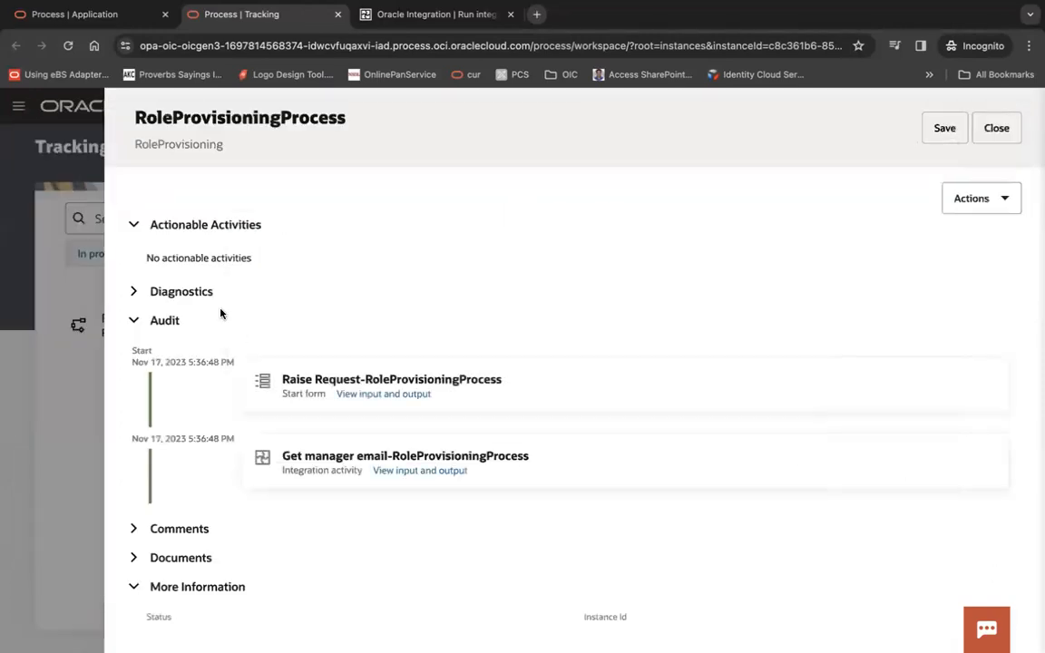
scroll("down", 3)
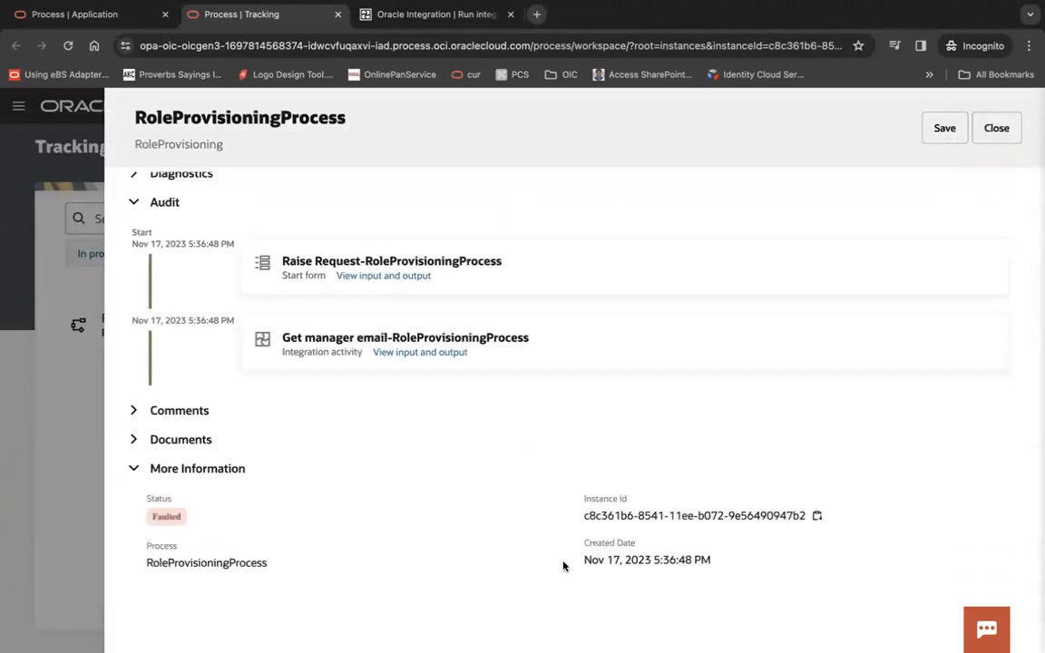
mouse_move(225, 302)
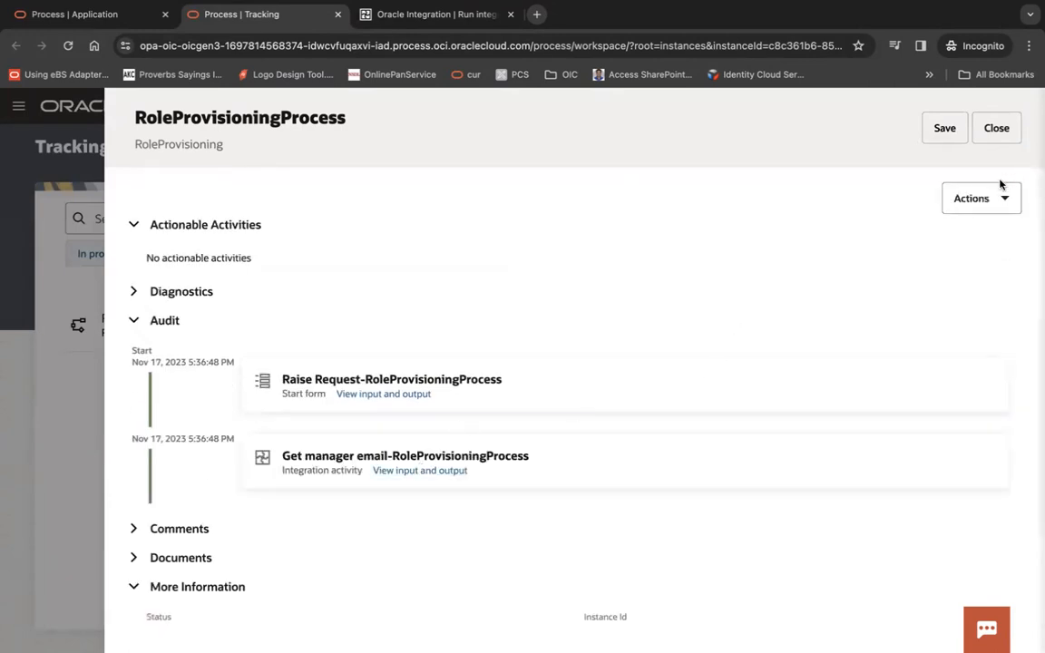
left_click(997, 127)
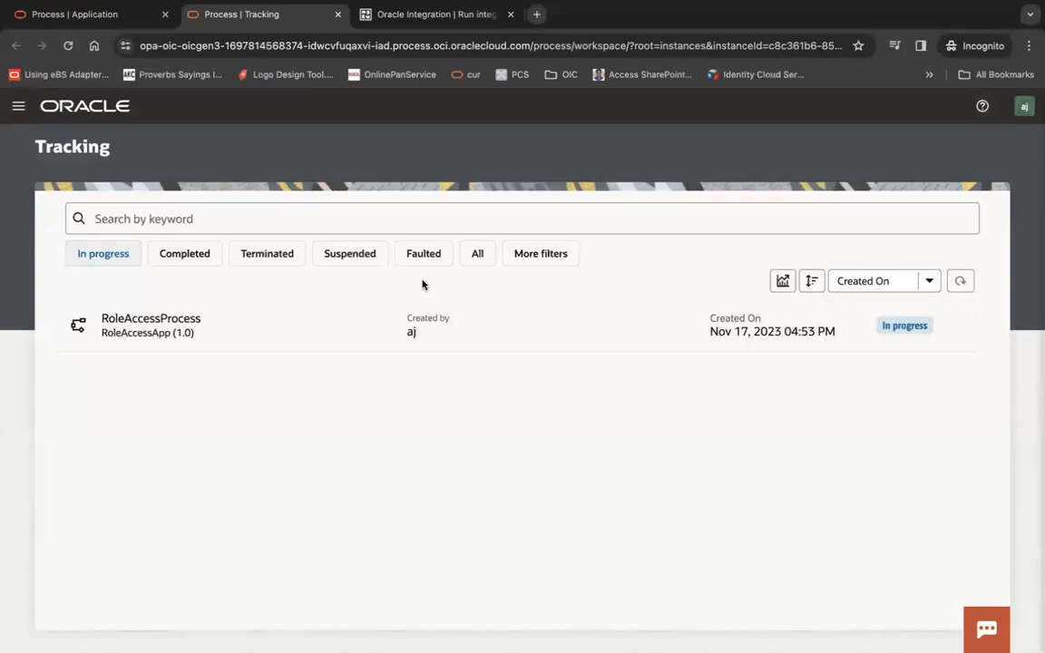
Step: Filter to faulted instances, open RoleProvisioningProcess, and review its Actions menu
left_click(423, 253)
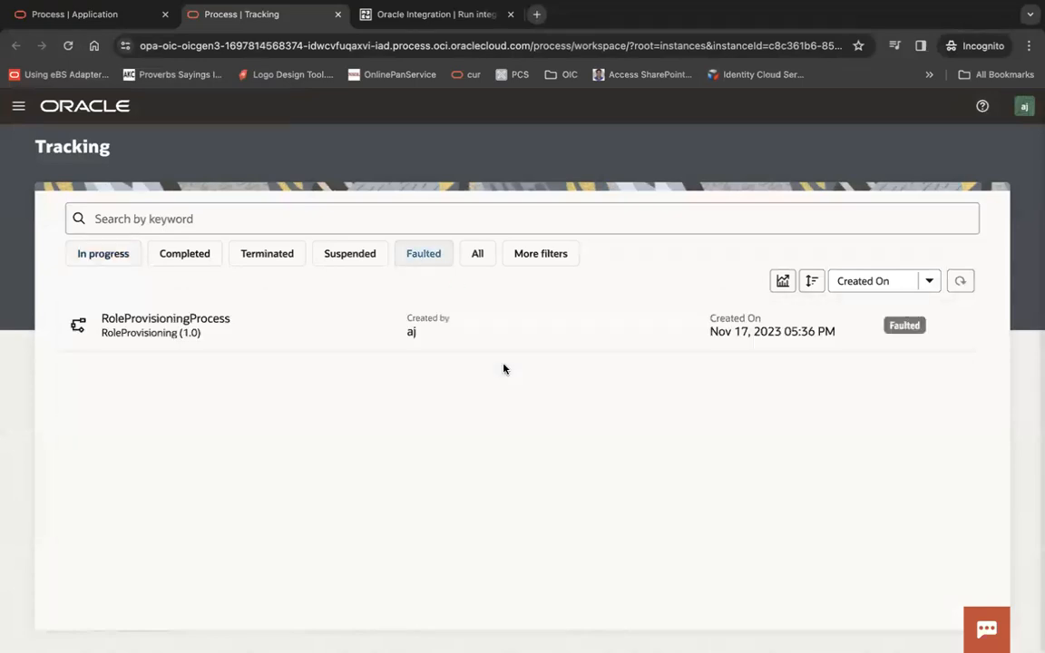
left_click(165, 325)
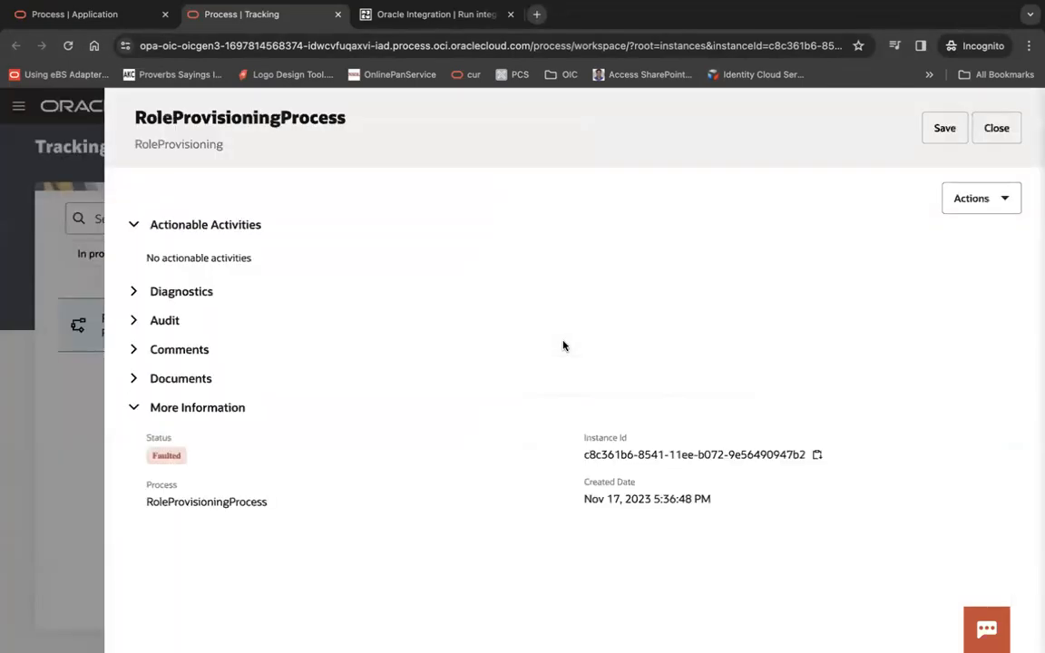
mouse_move(868, 237)
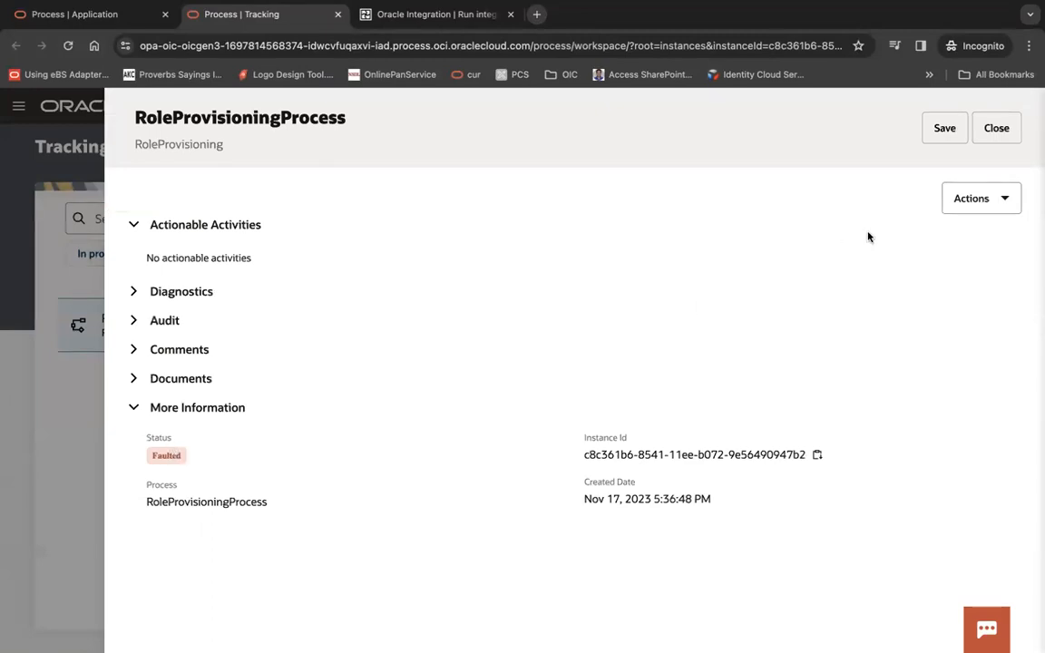
left_click(980, 198)
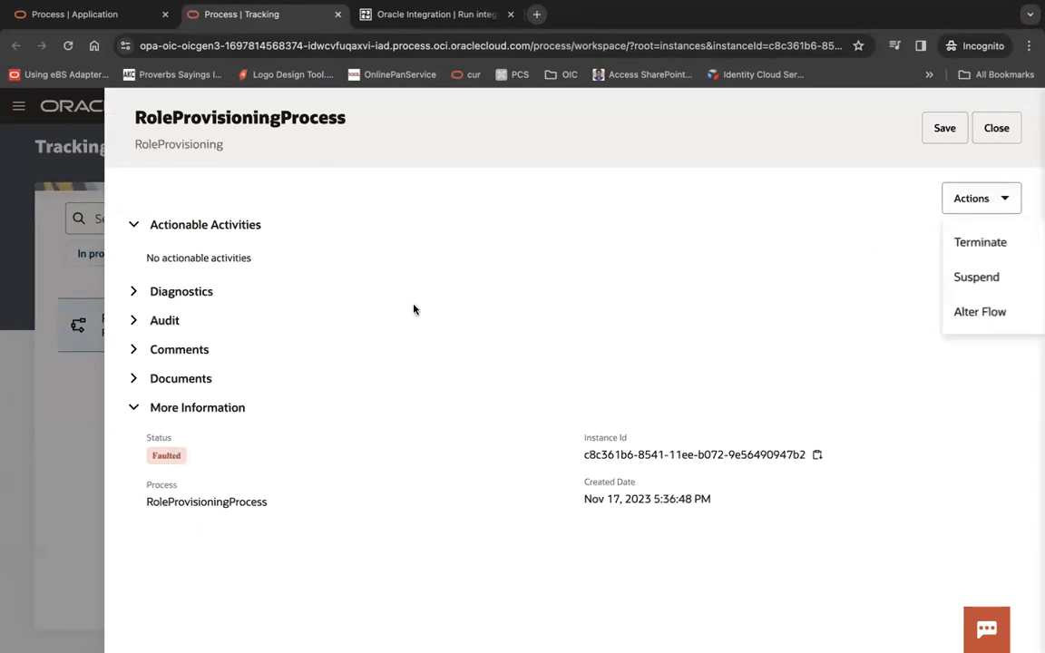
mouse_move(151, 313)
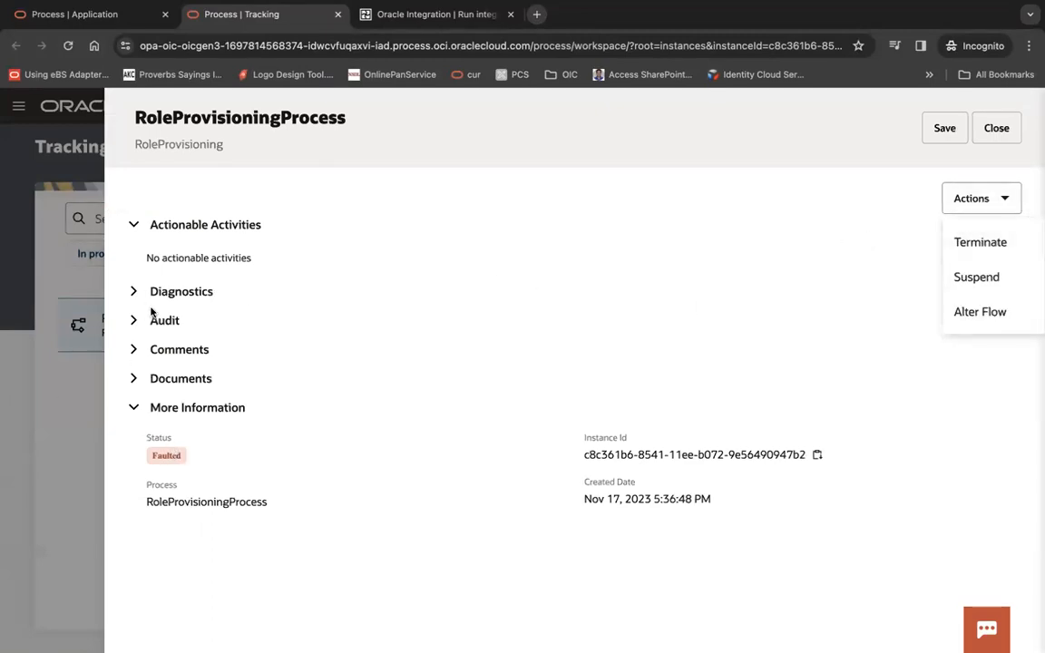
Step: Expand the Audit trail and inspect Get manager email input and output (user 'aj')
left_click(164, 320)
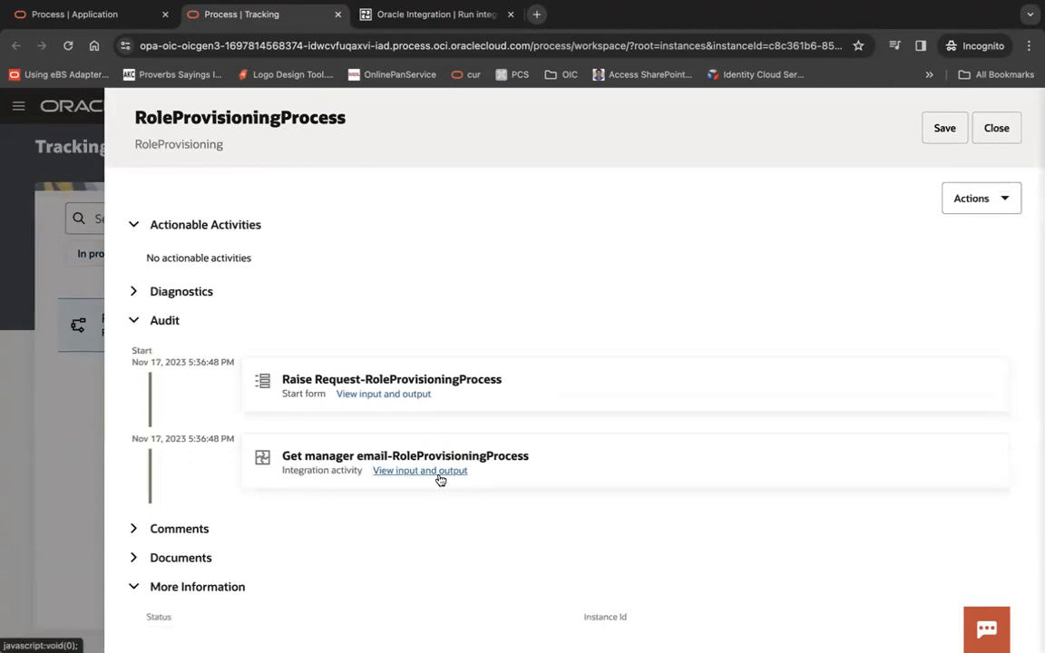
left_click(419, 470)
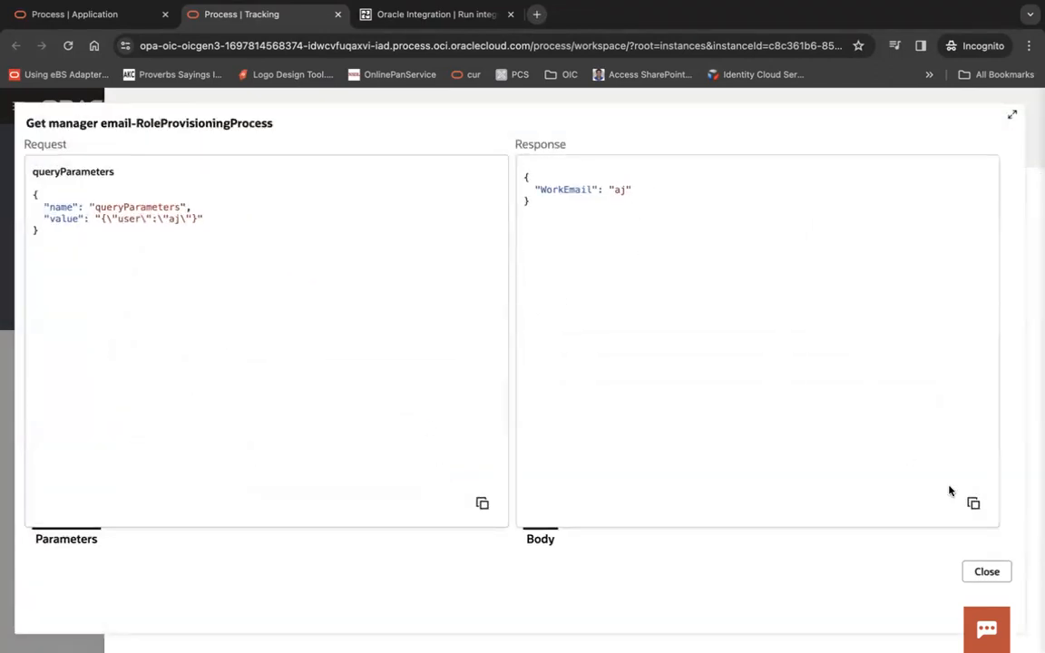
mouse_move(1008, 409)
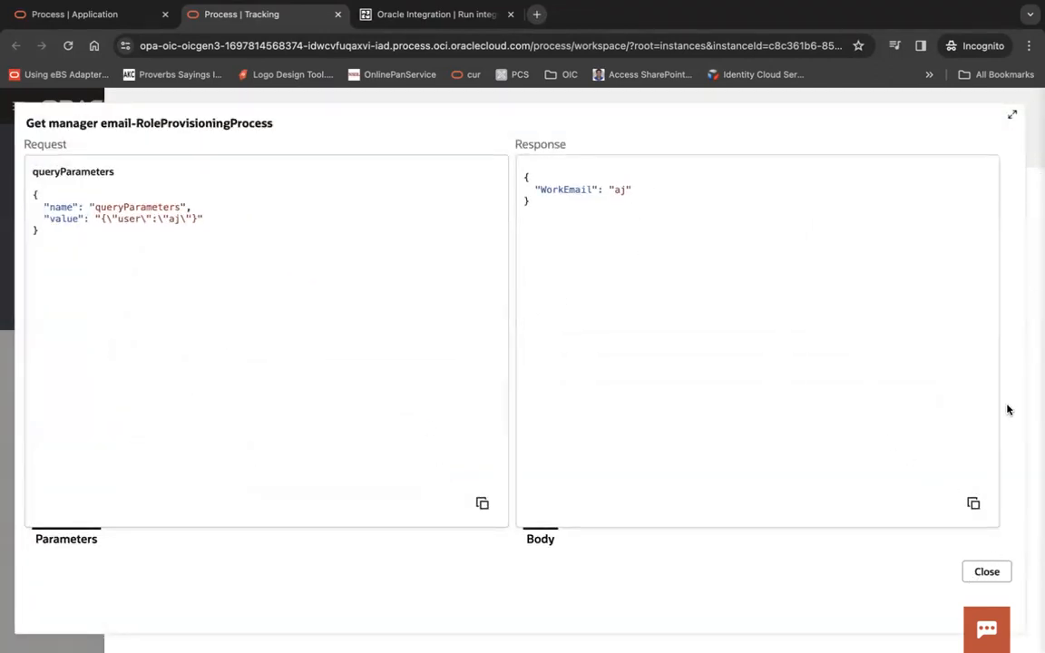
left_click(987, 571)
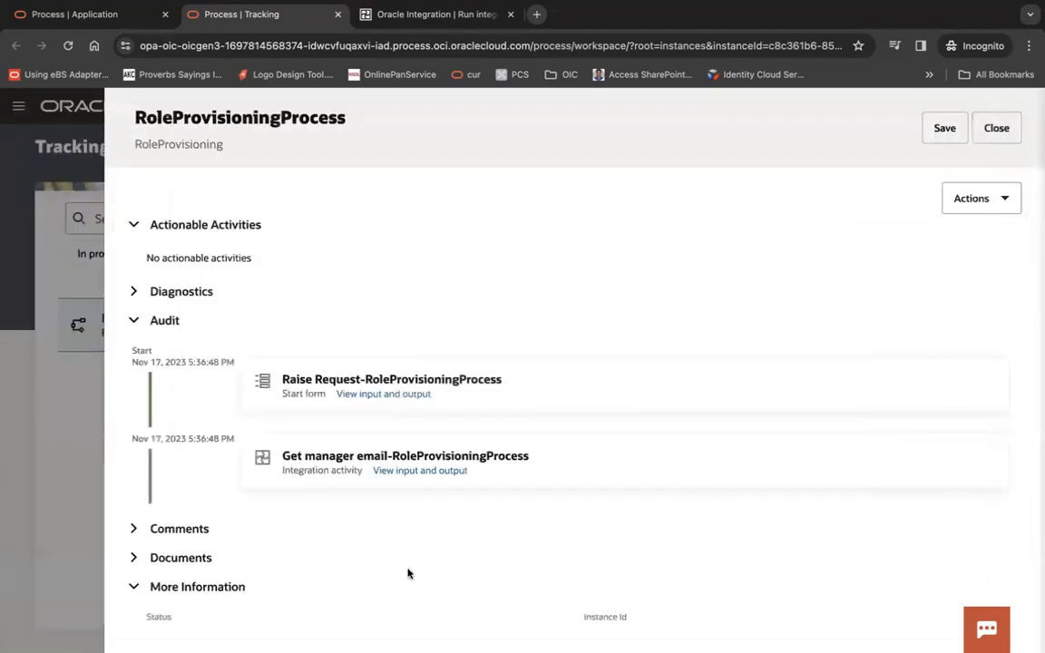
Step: Reopen the Get manager email input and output, where WorkEmail returns 'aj'
left_click(419, 470)
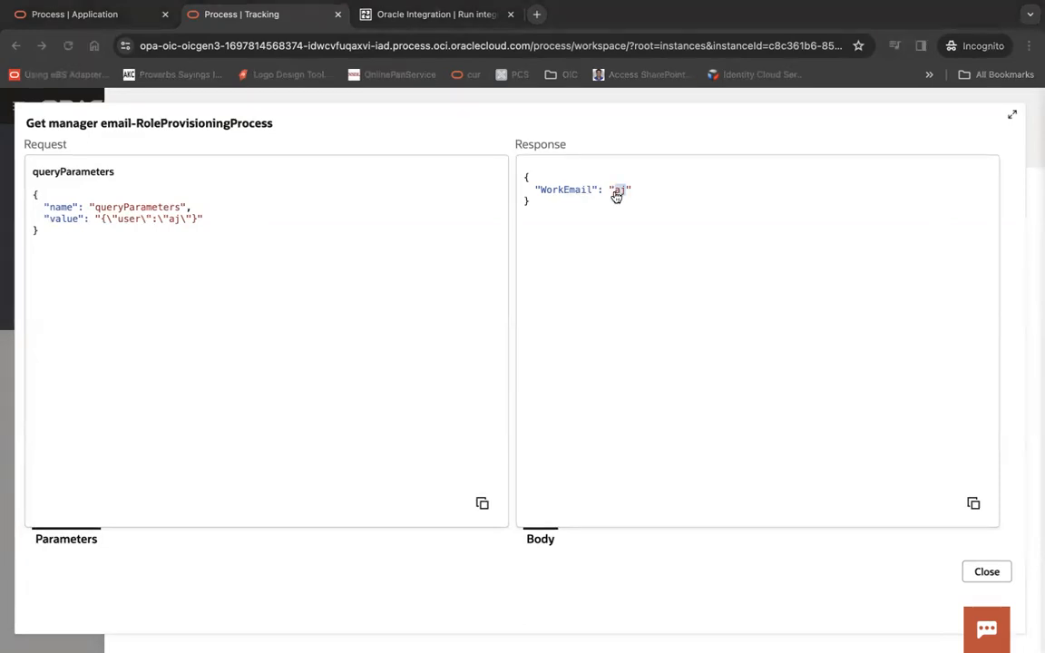
mouse_move(289, 315)
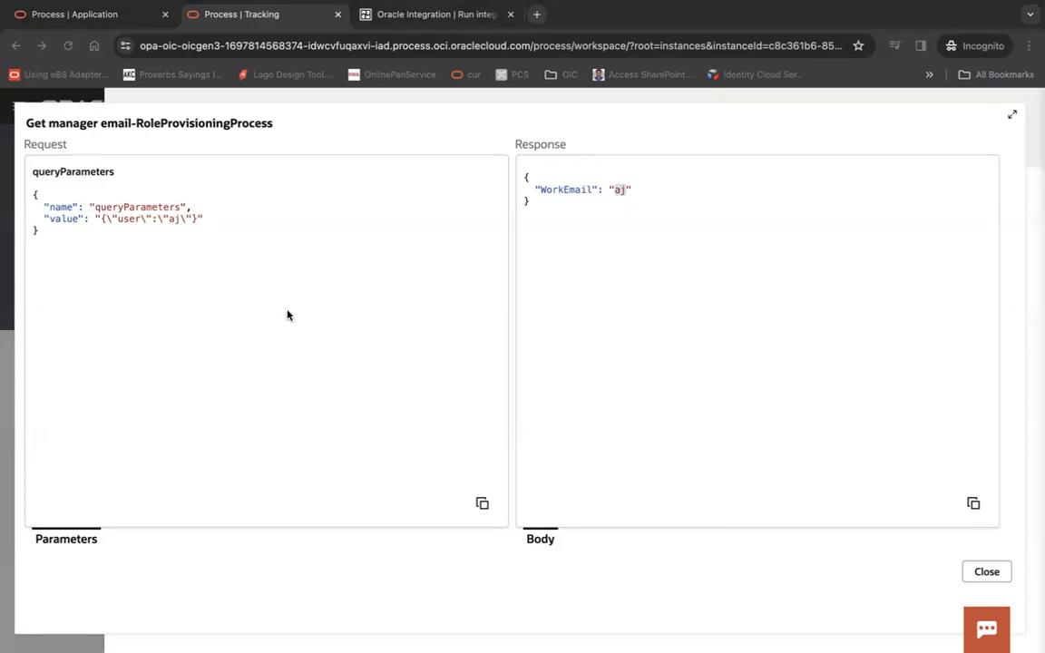